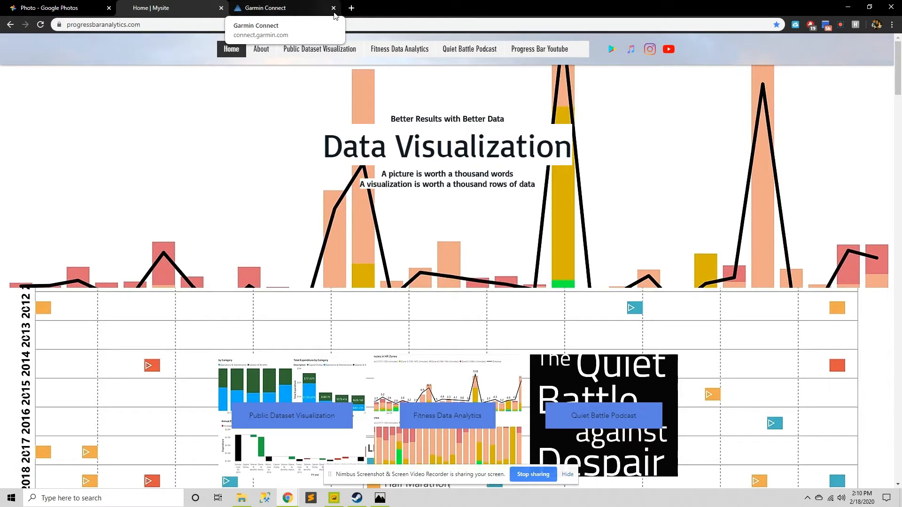
mouse_move(293, 7)
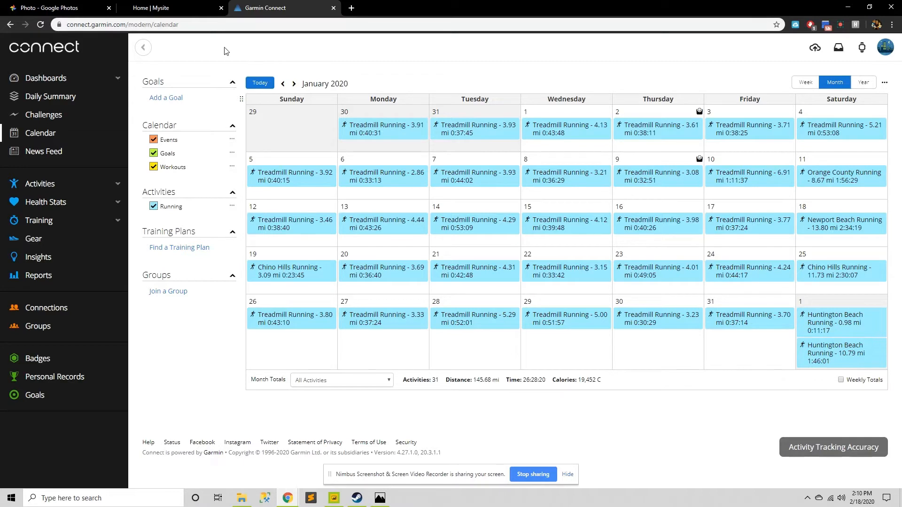
mouse_move(760, 348)
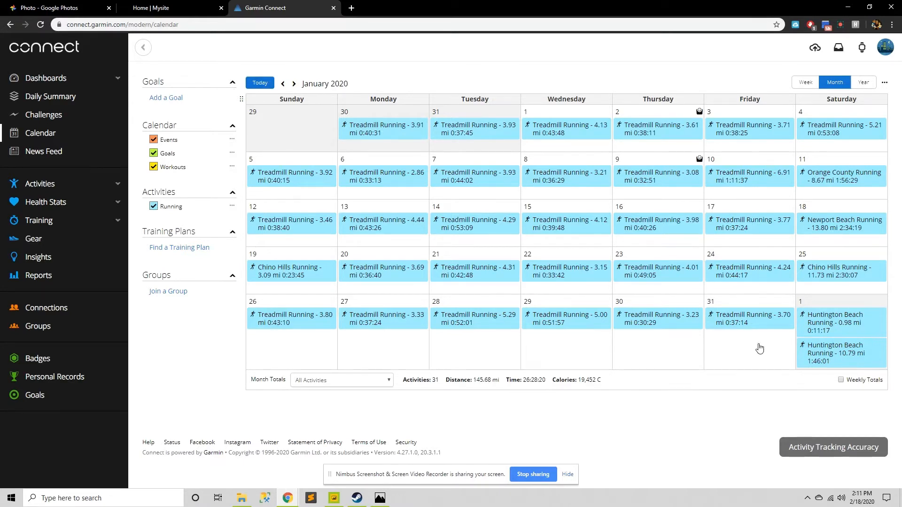
mouse_move(452, 77)
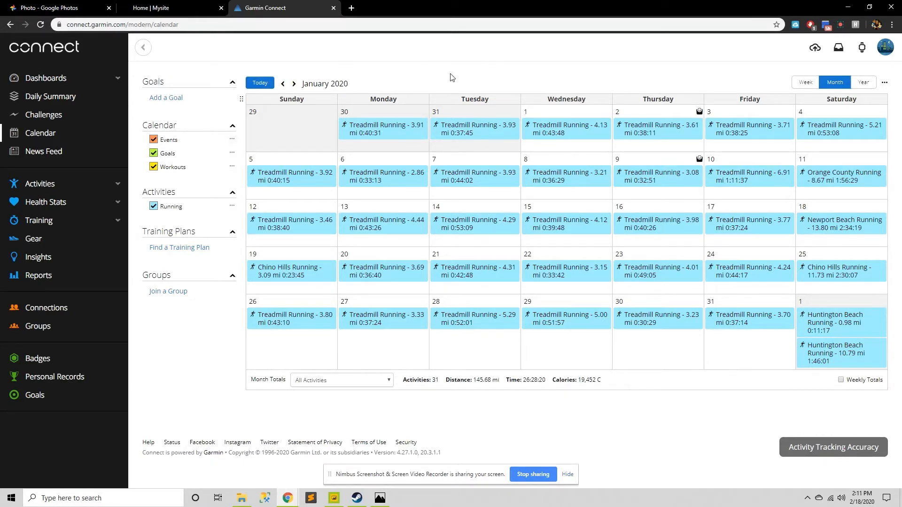
mouse_move(480, 333)
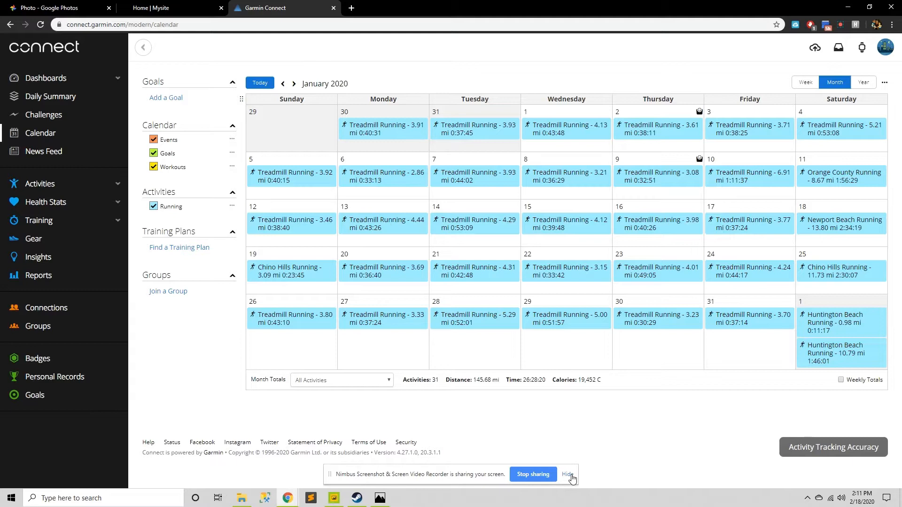
View Garmin Connect's January 2020 month calendar showing 31 activities and 145.68 miles
left_click(568, 474)
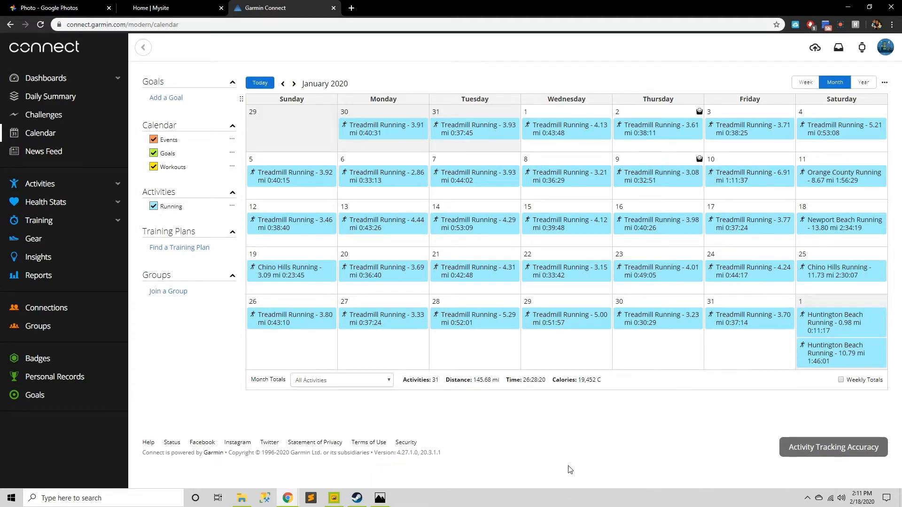
mouse_move(257, 48)
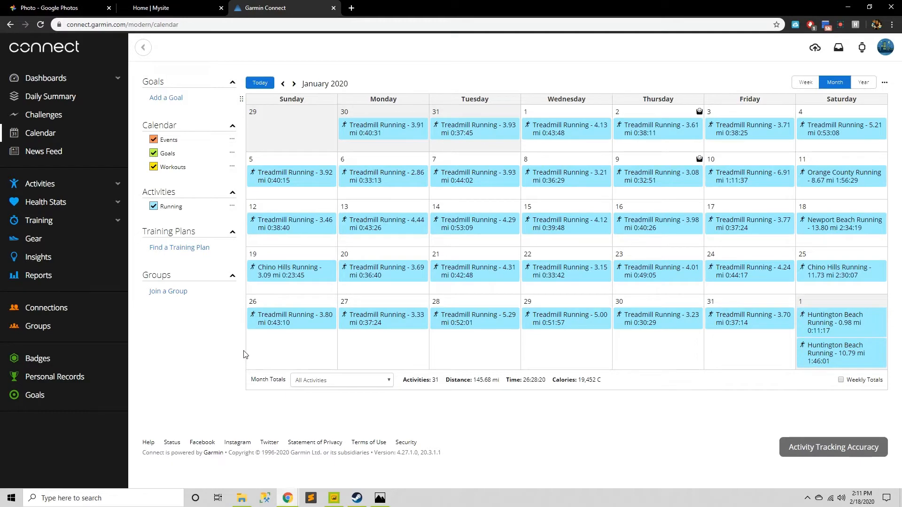
mouse_move(260, 107)
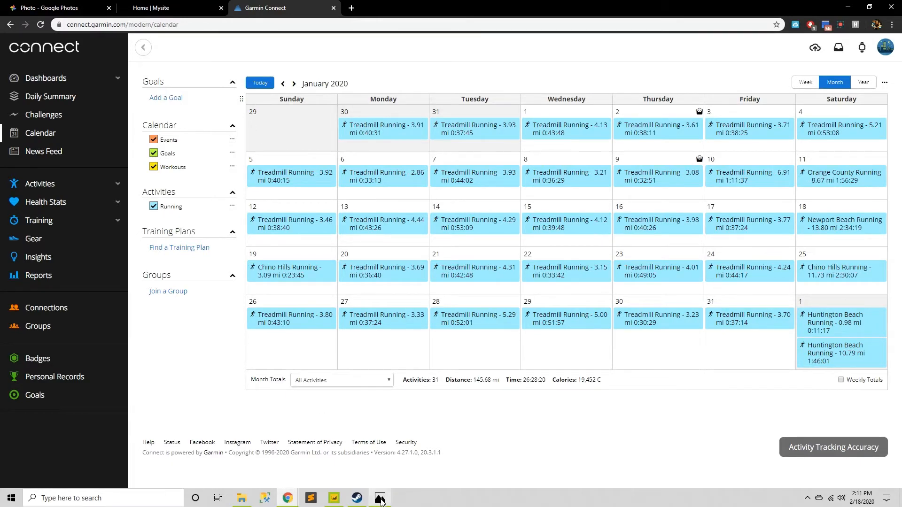
left_click(379, 498)
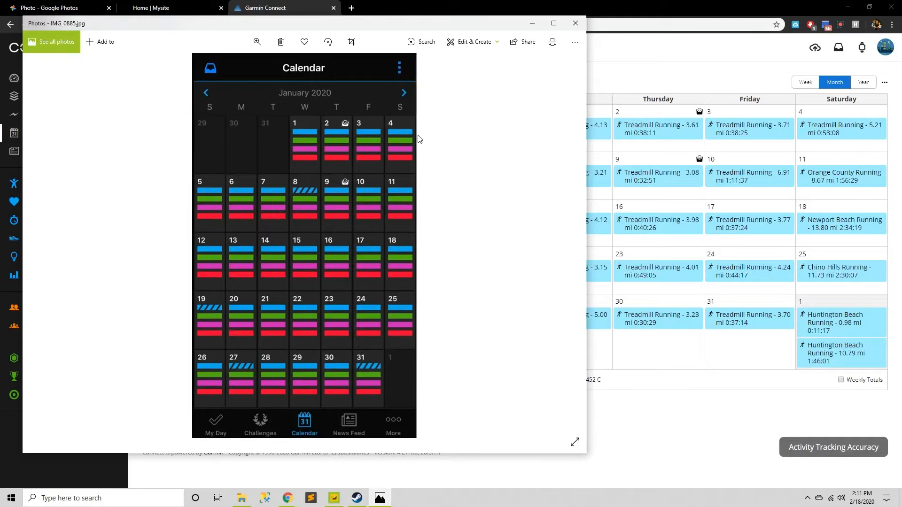
mouse_move(415, 135)
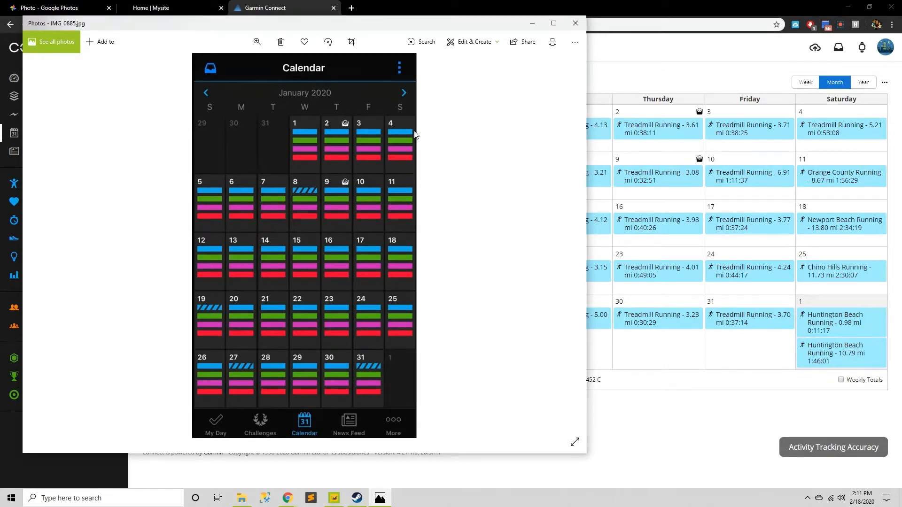
mouse_move(413, 148)
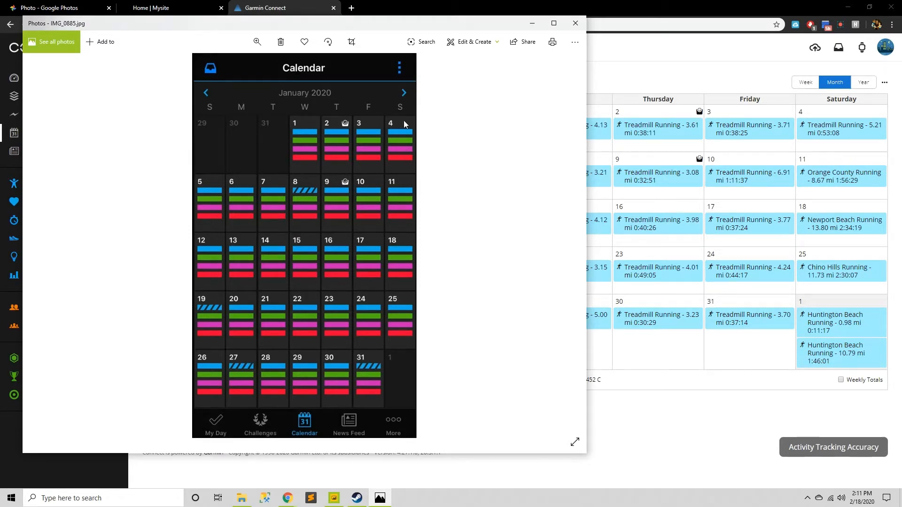
mouse_move(376, 233)
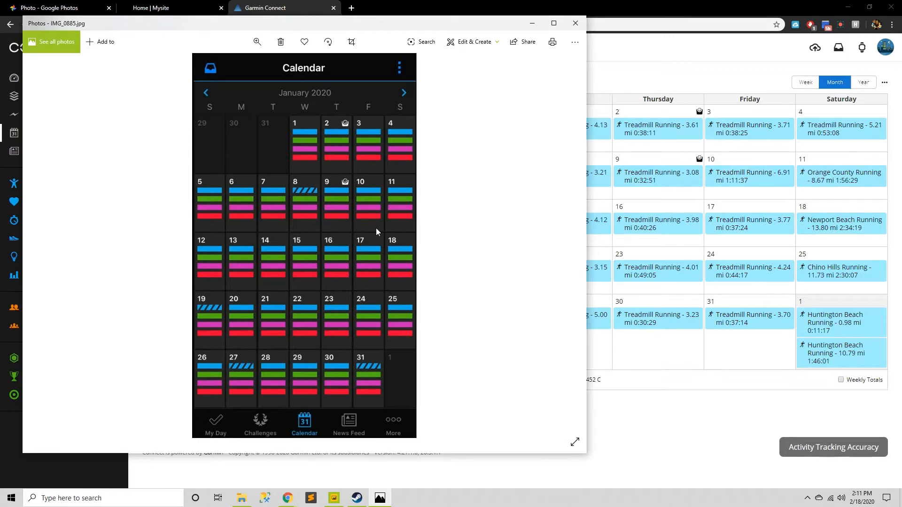
mouse_move(348, 125)
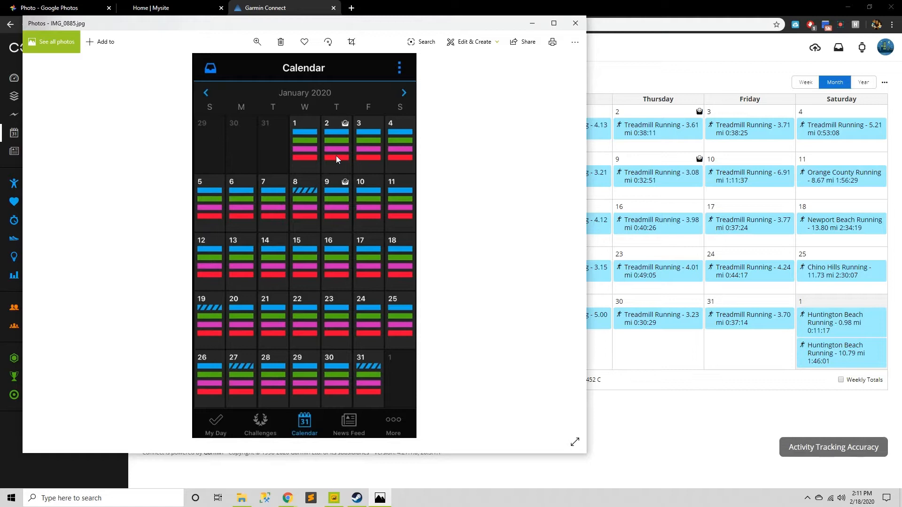
mouse_move(341, 151)
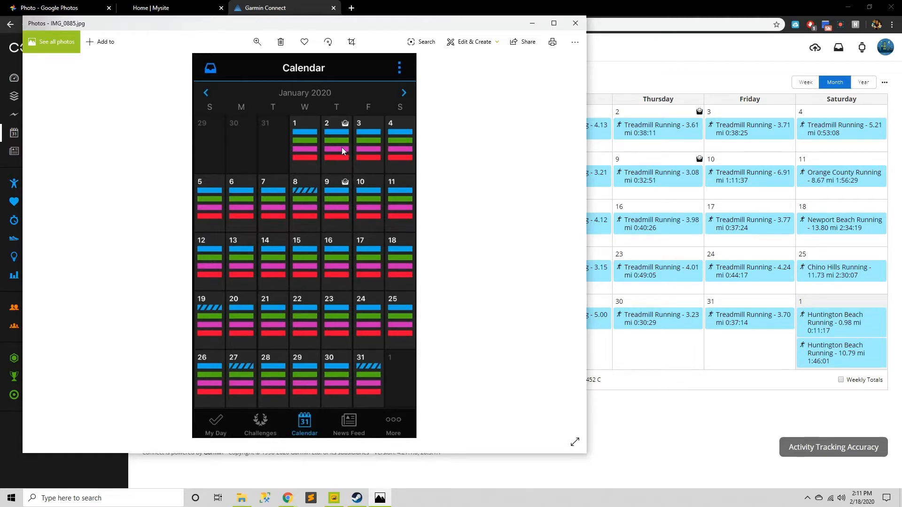
mouse_move(357, 132)
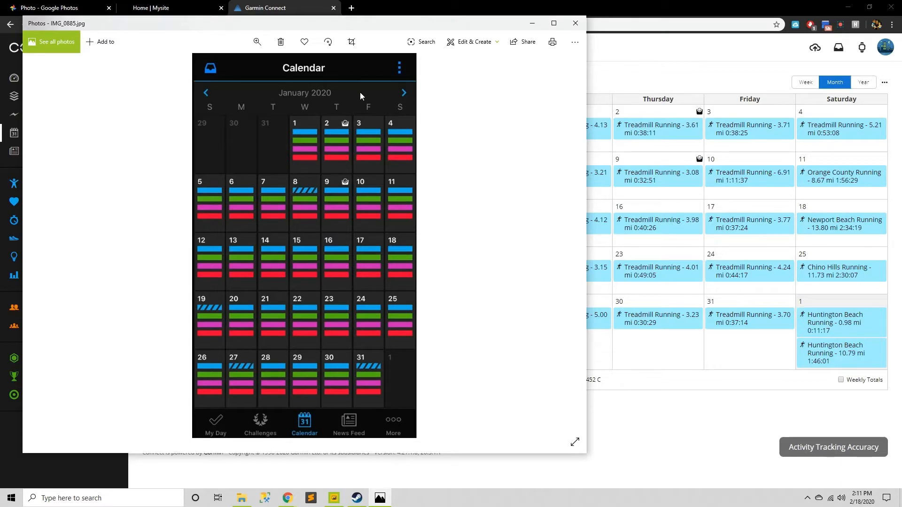
mouse_move(533, 25)
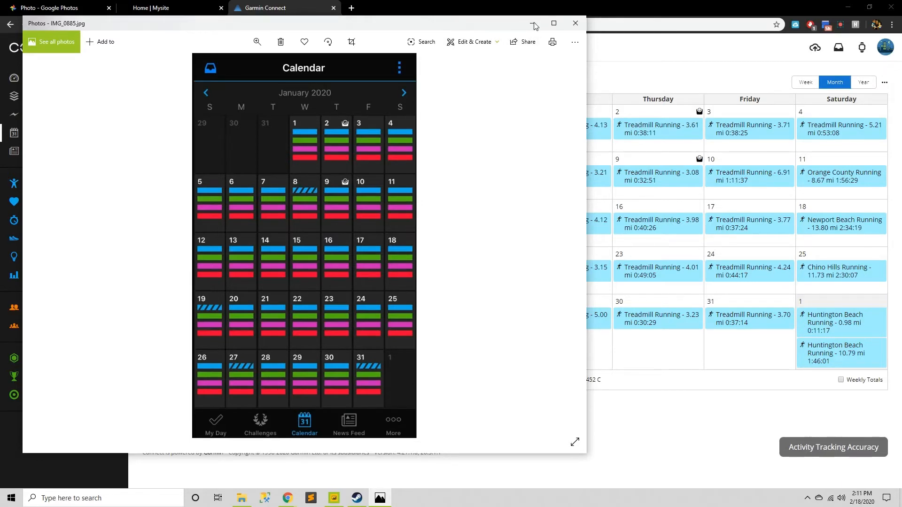
left_click(574, 23)
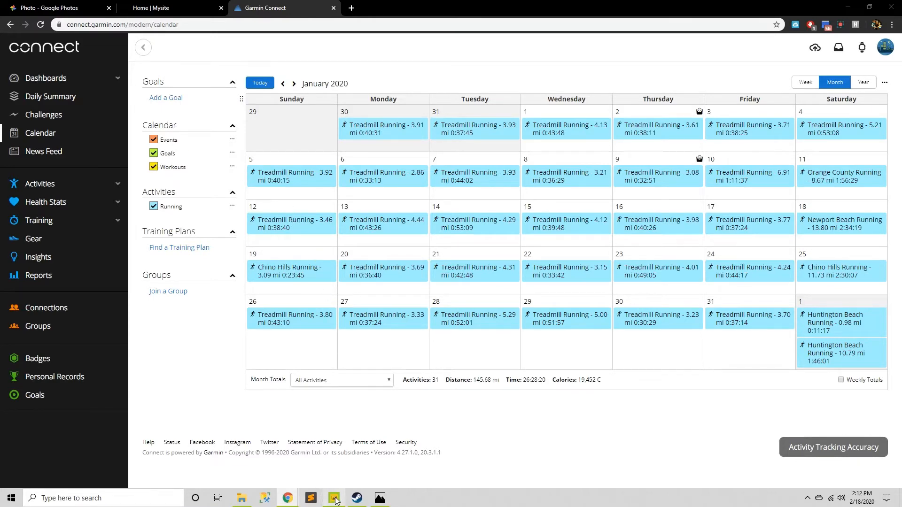
Switch to the blank Power BI report and browse into the D:\data\fitness folder
left_click(333, 497)
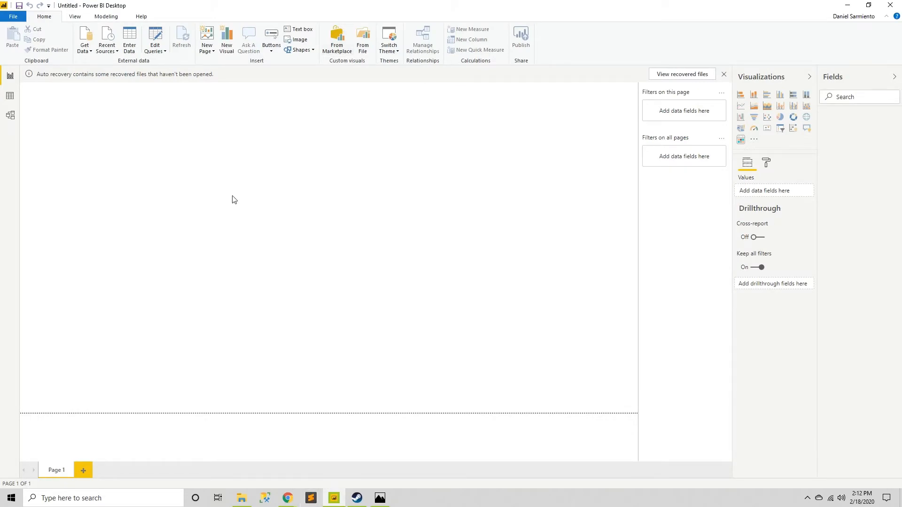
mouse_move(107, 40)
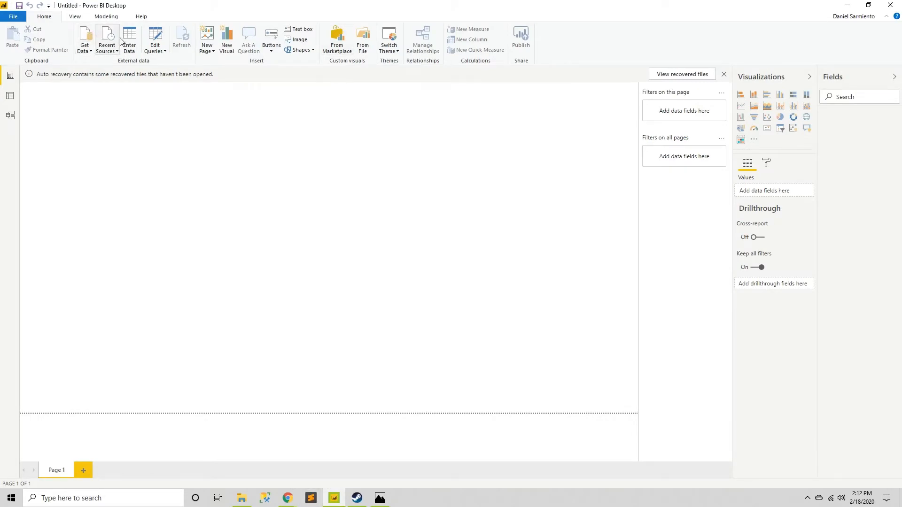
mouse_move(84, 38)
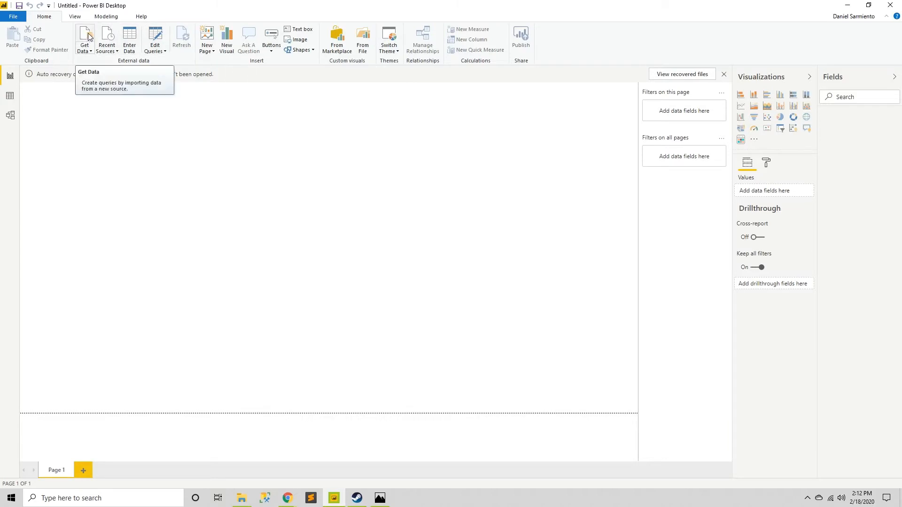
mouse_move(362, 223)
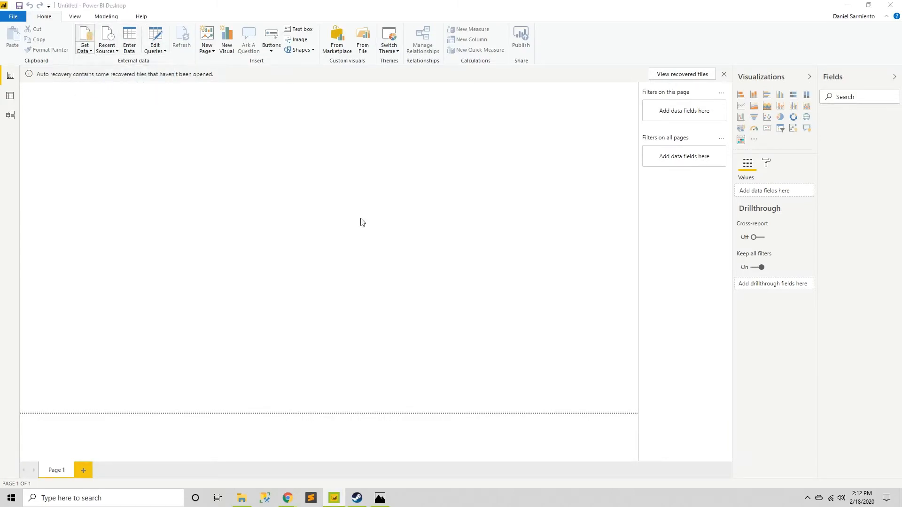
mouse_move(314, 147)
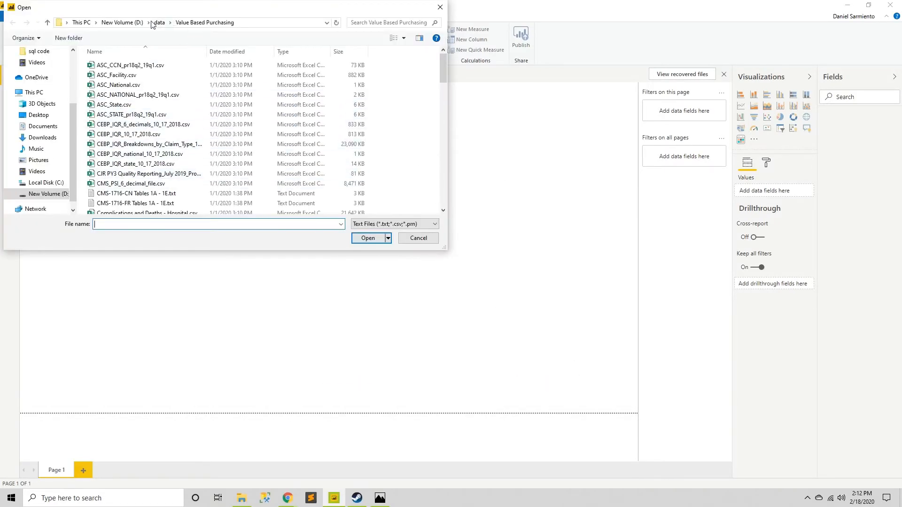
left_click(159, 22)
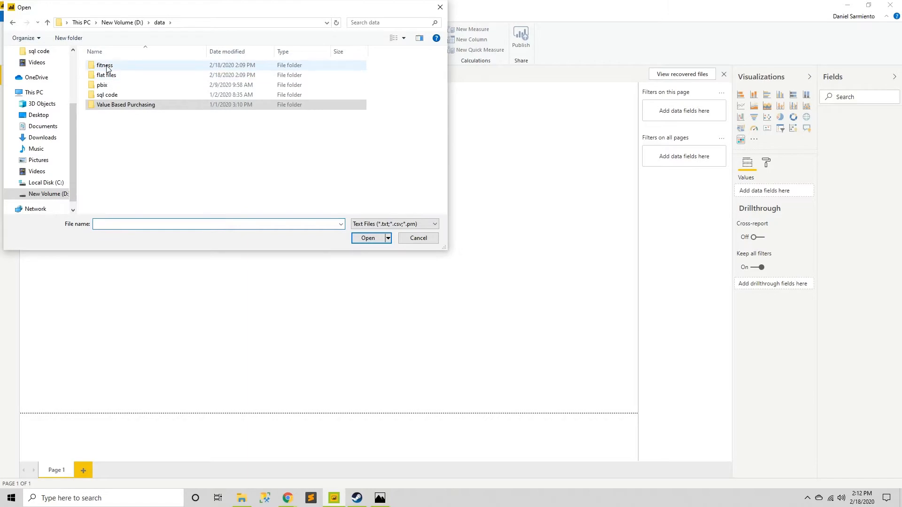
left_click(418, 238)
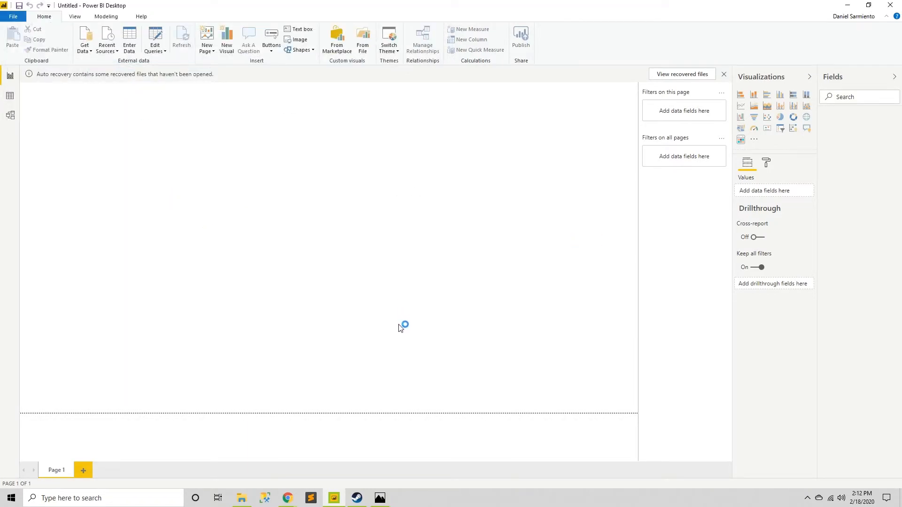
mouse_move(353, 319)
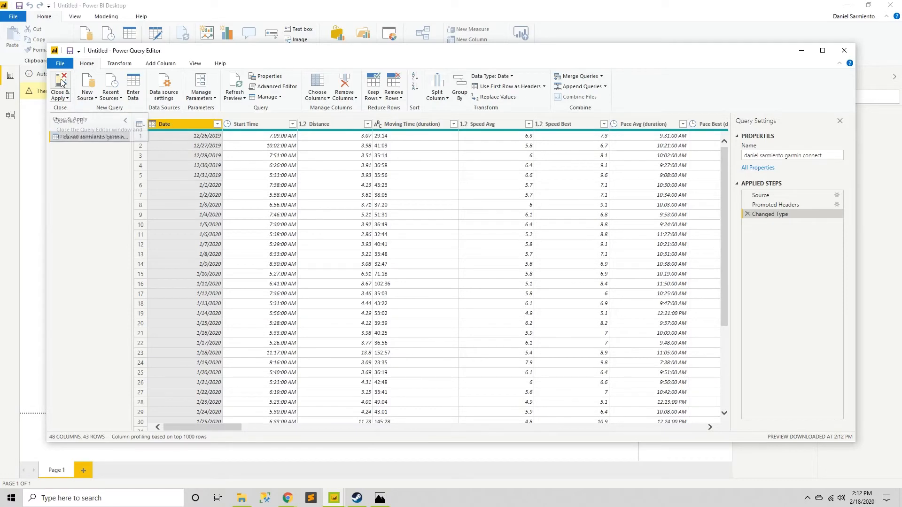
Close & Apply the Garmin activity query of 48 columns and 43 rows
left_click(60, 86)
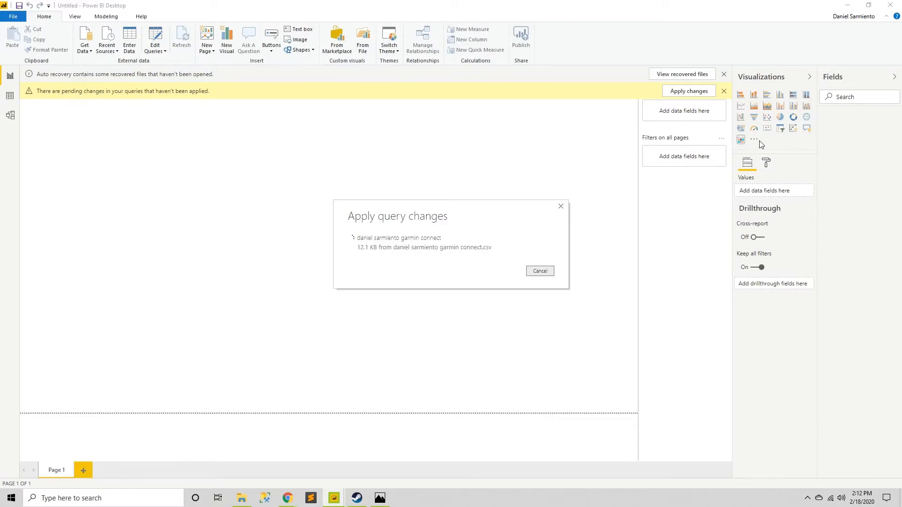
Search the visuals marketplace for 'custom cal' and add Akvelon's Custom Calendar
left_click(688, 91)
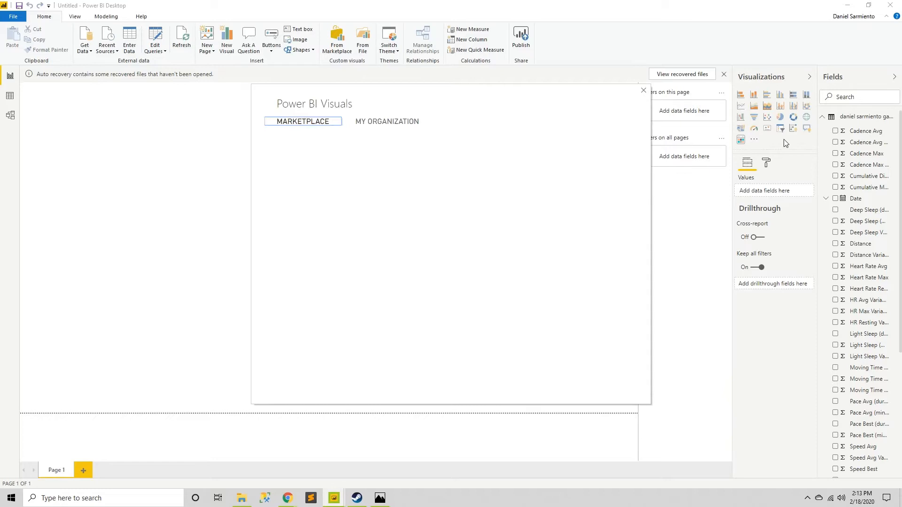
left_click(302, 122)
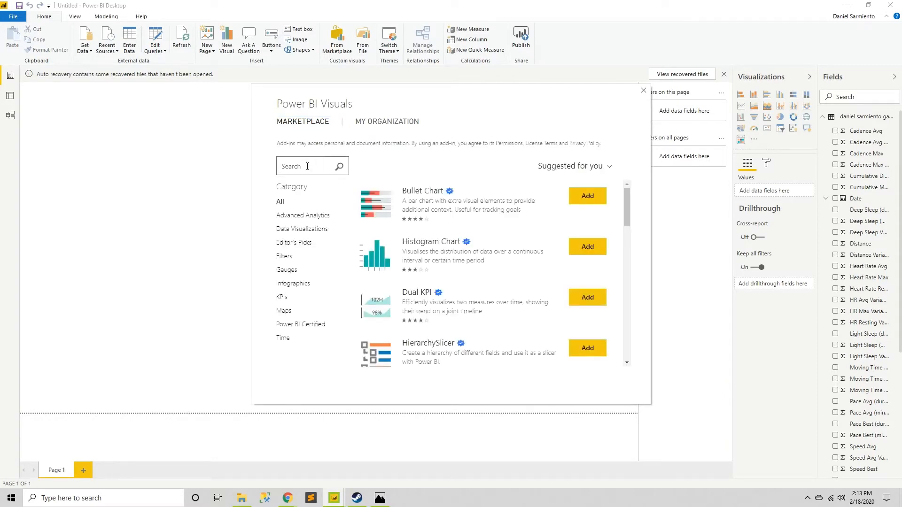
type("custom")
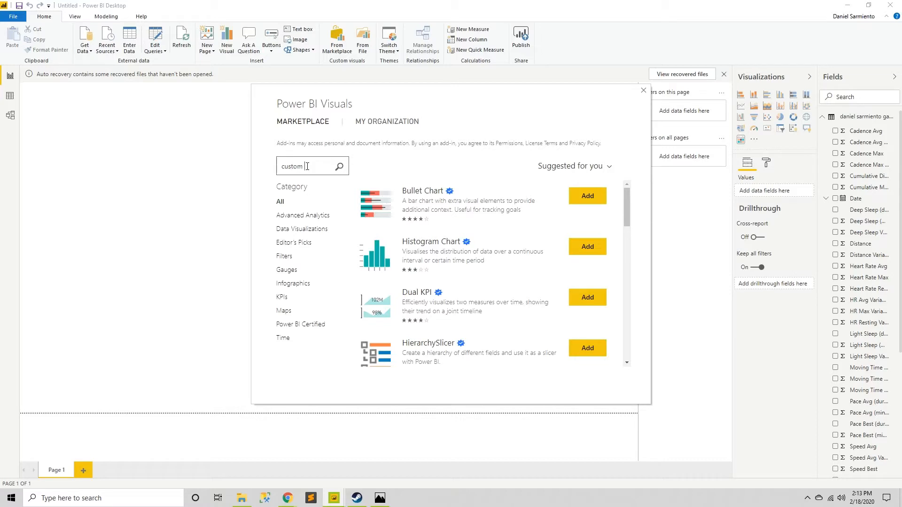
type("al")
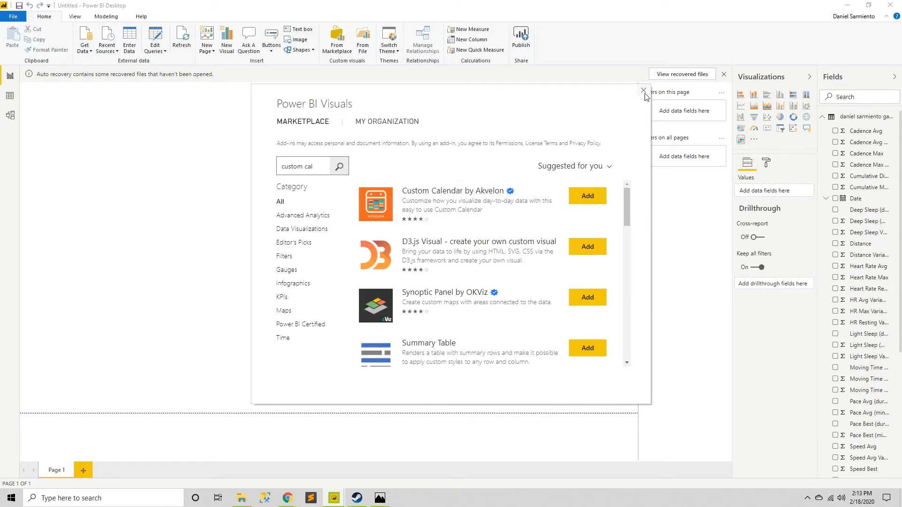
left_click(644, 91)
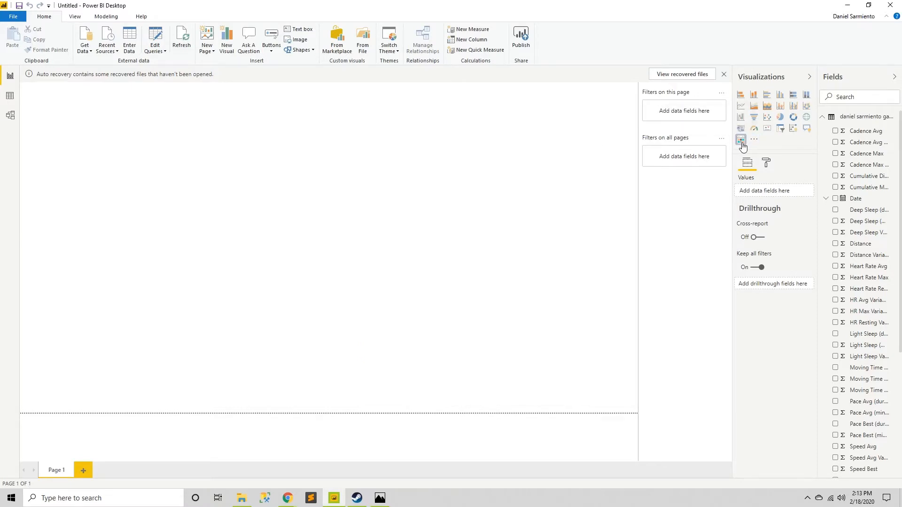
Place a Custom Calendar visual across the whole page and add the Date field
left_click(741, 139)
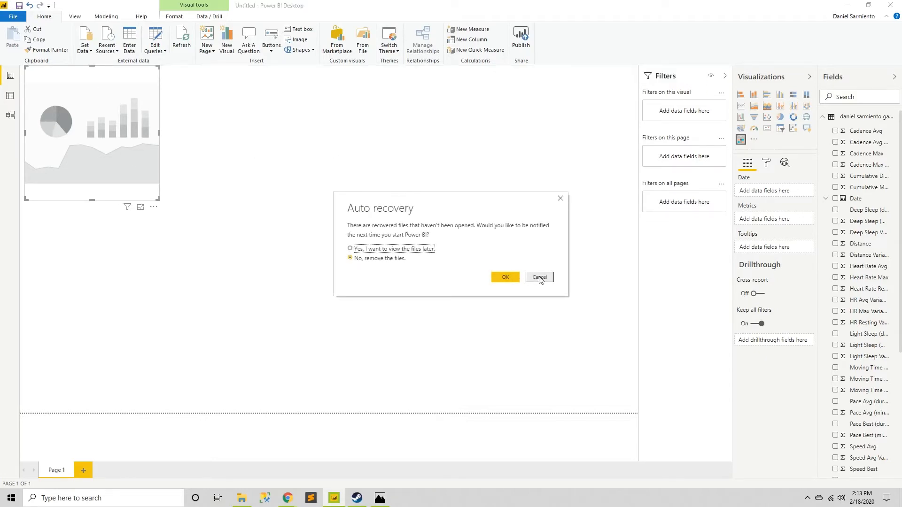
left_click(538, 277)
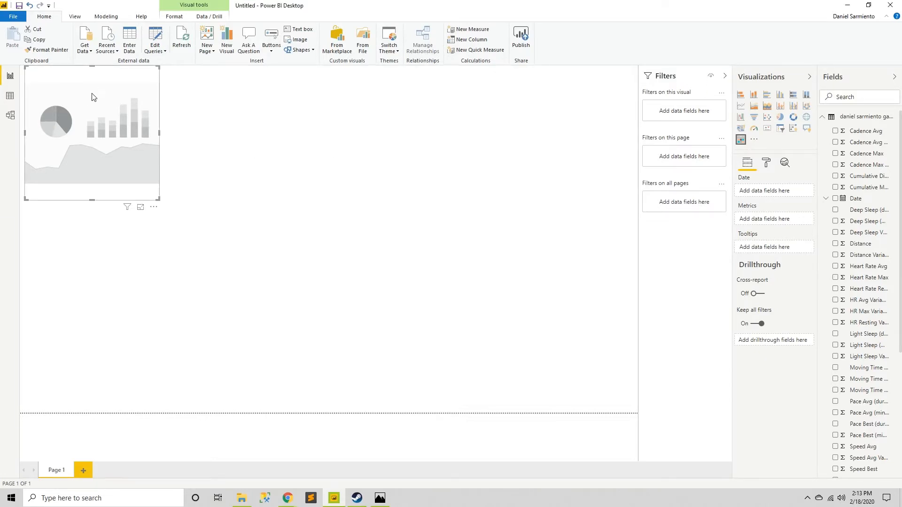
left_click_drag(160, 200, 154, 196)
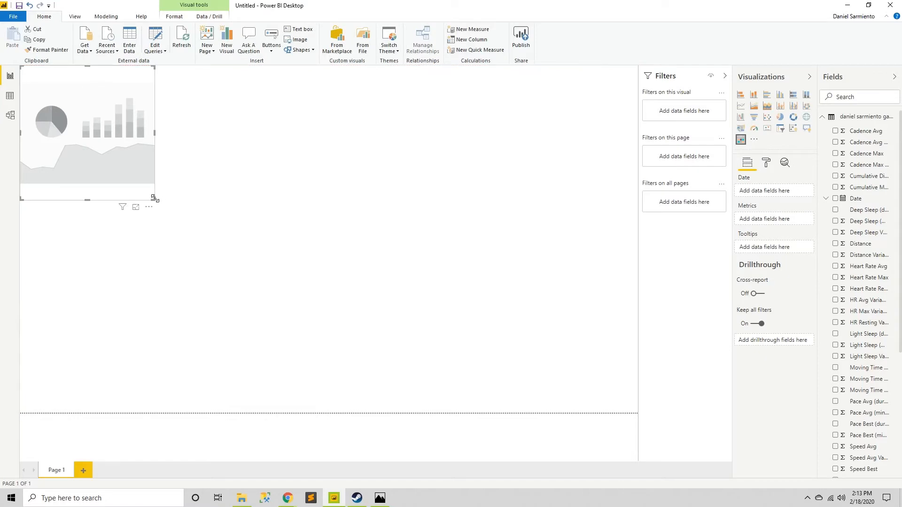
left_click_drag(155, 199, 639, 412)
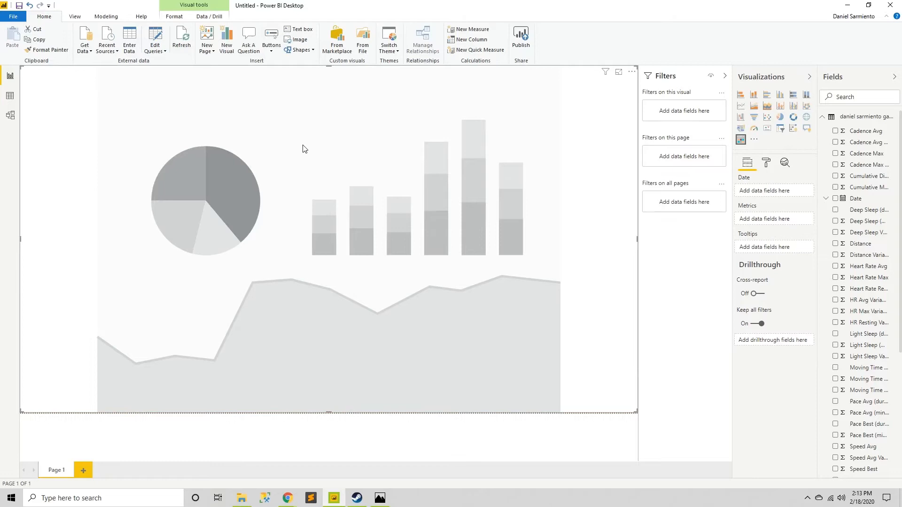
mouse_move(379, 140)
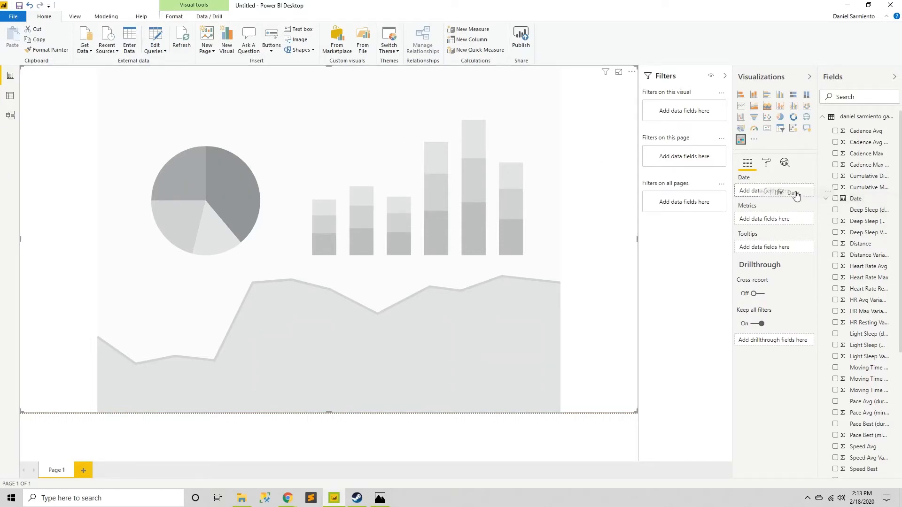
left_click(836, 198)
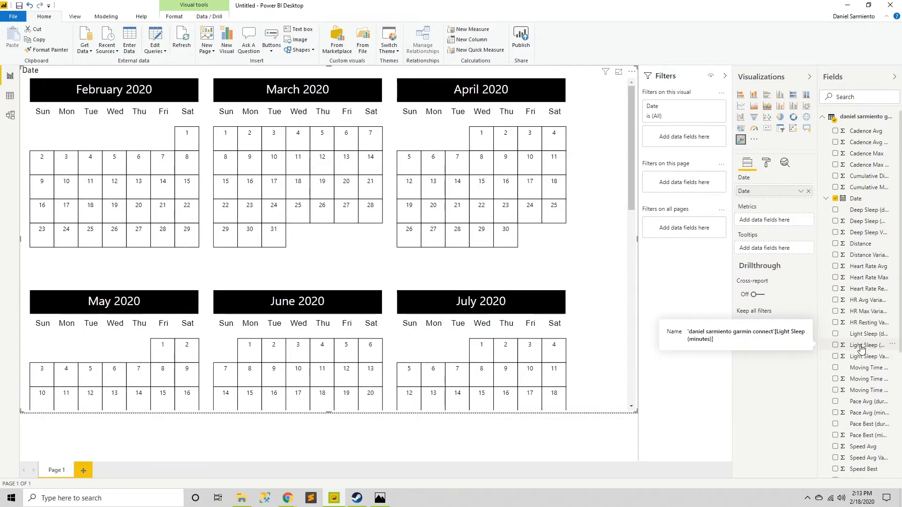
Add Light Sleep (minutes) and Deep Sleep (minutes) as calendar metrics
left_click(751, 294)
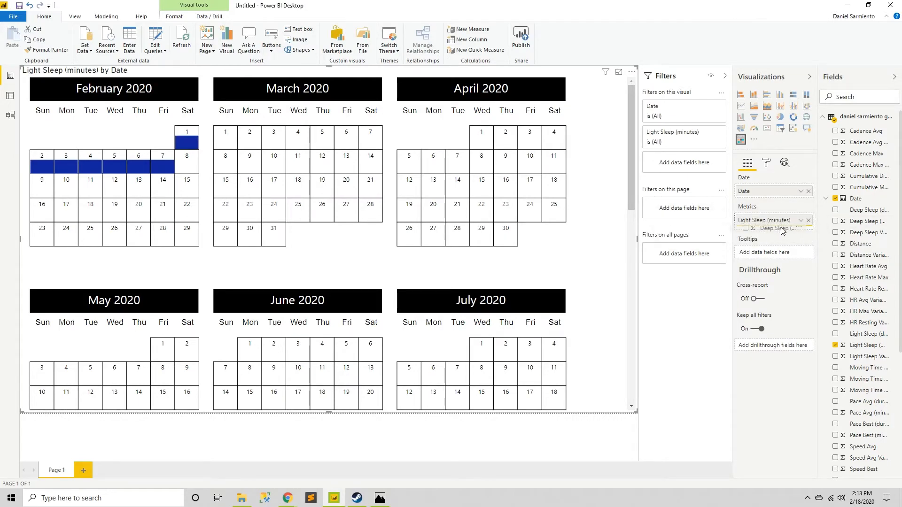
left_click(835, 221)
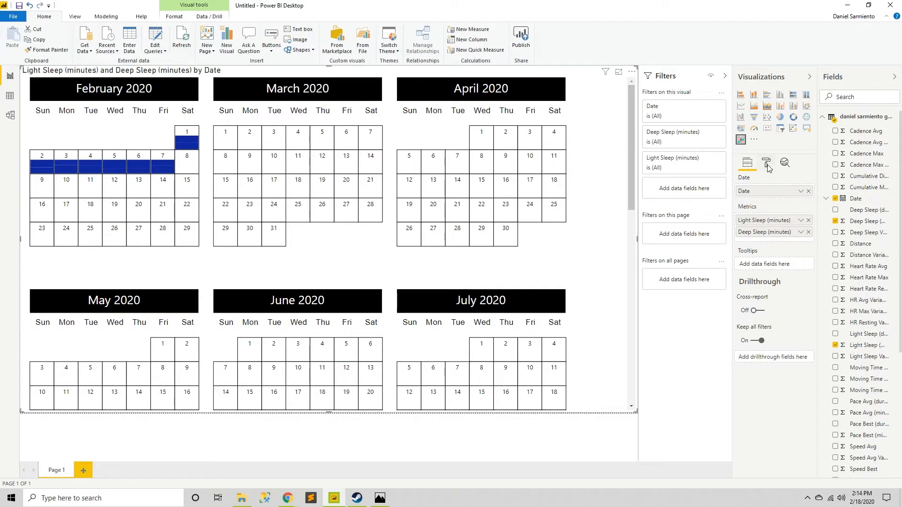
mouse_move(766, 162)
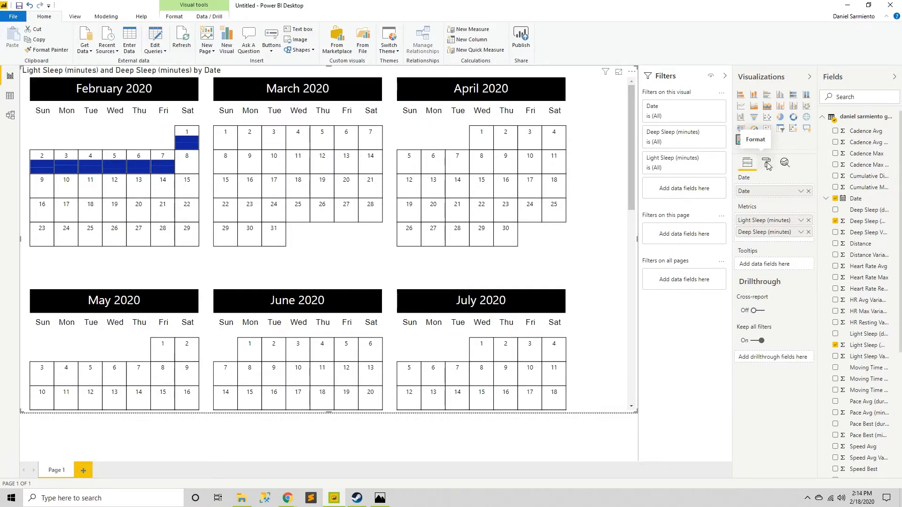
In the Format pane's Calendar section, set First week day to Sunday and Start date to 1/1/2020
left_click(766, 163)
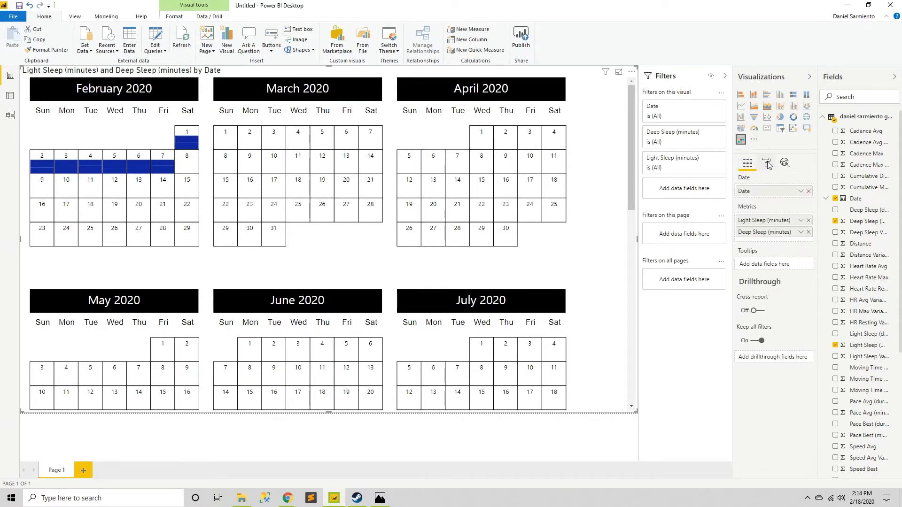
left_click(766, 163)
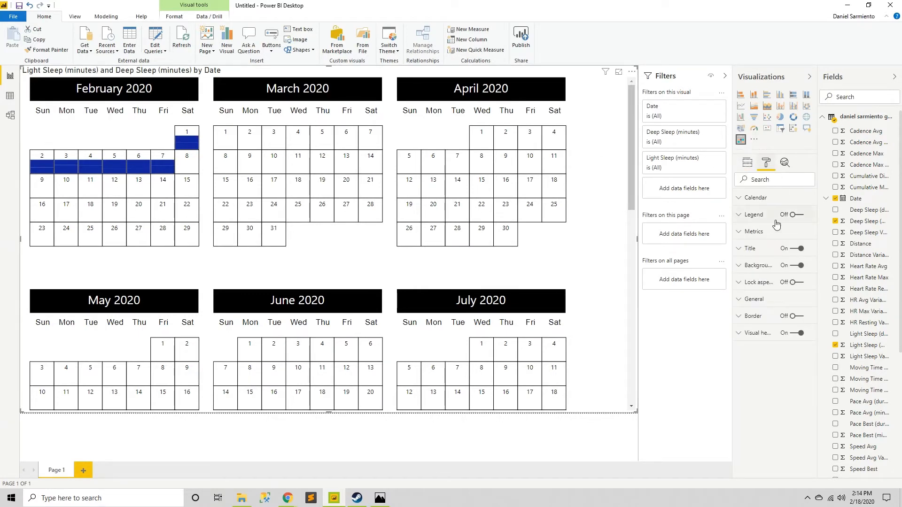
left_click(742, 197)
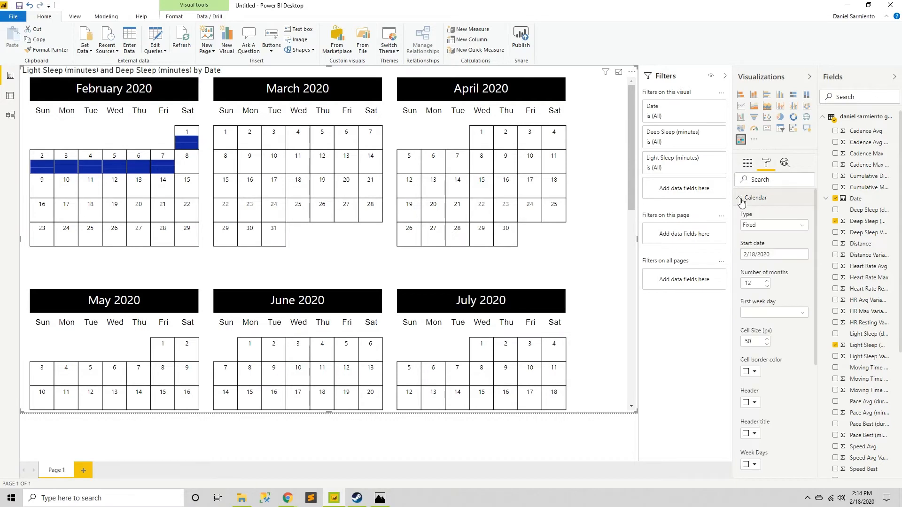
left_click(773, 312)
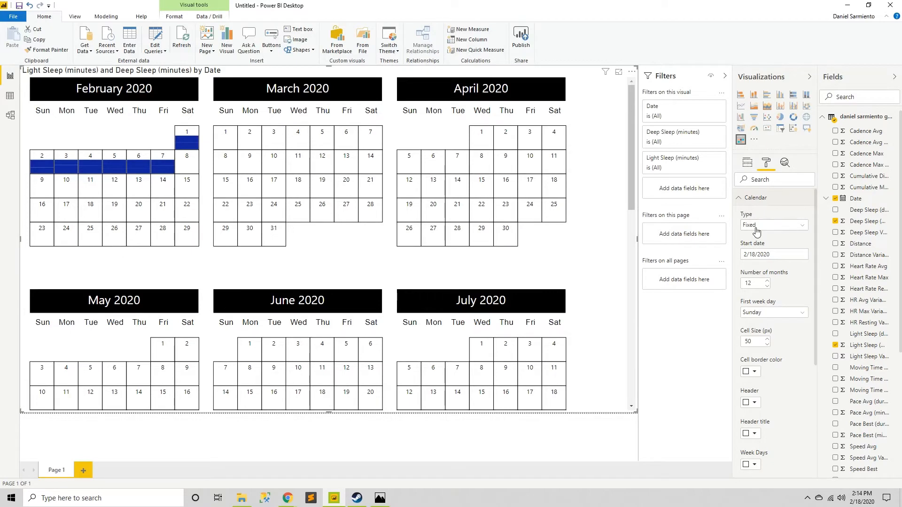
left_click(773, 254)
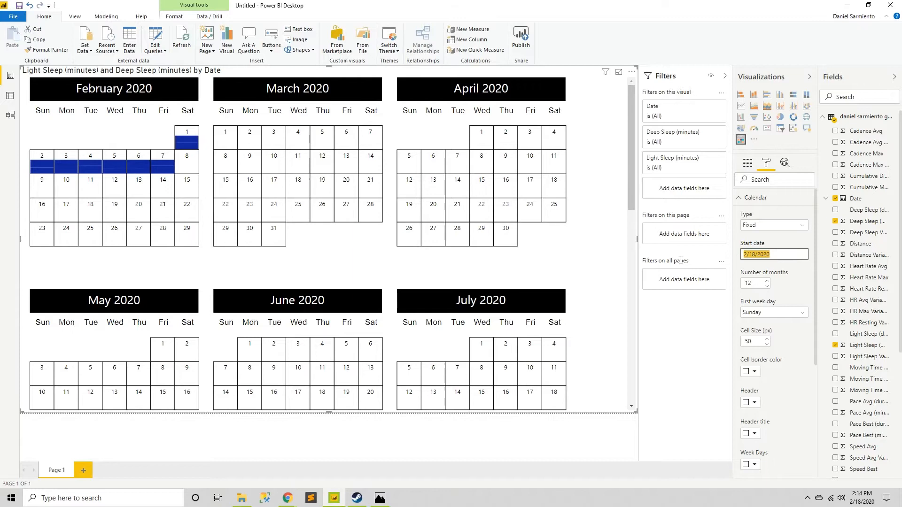
type("//")
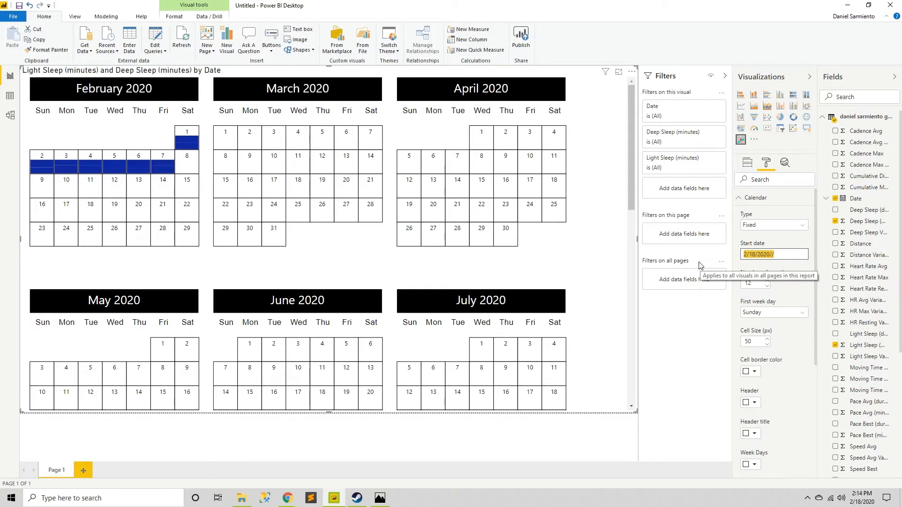
type("1/1/")
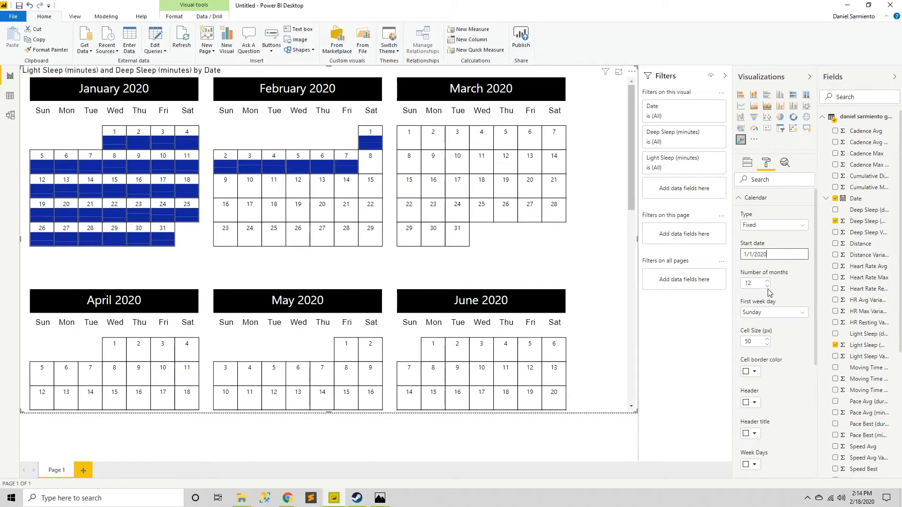
Lower Number of months to 2 and raise Cell Size by two steps
left_click(766, 286)
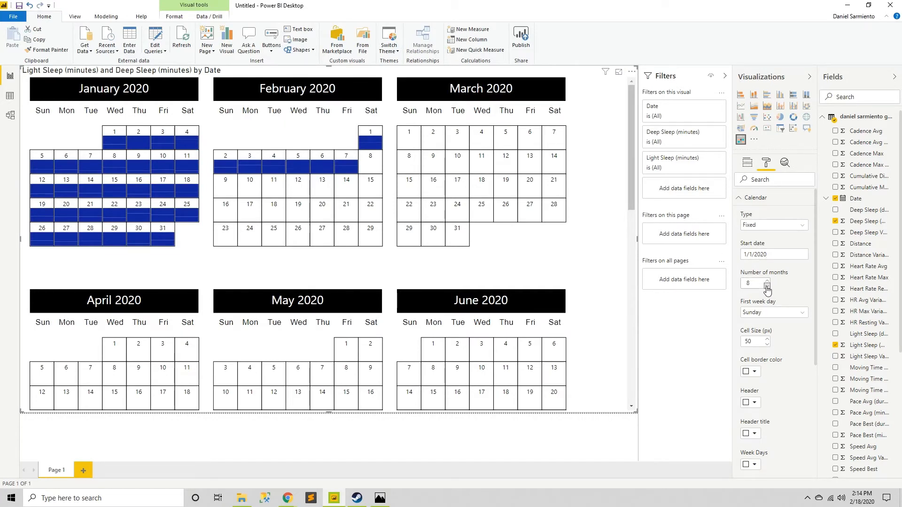
left_click(767, 285)
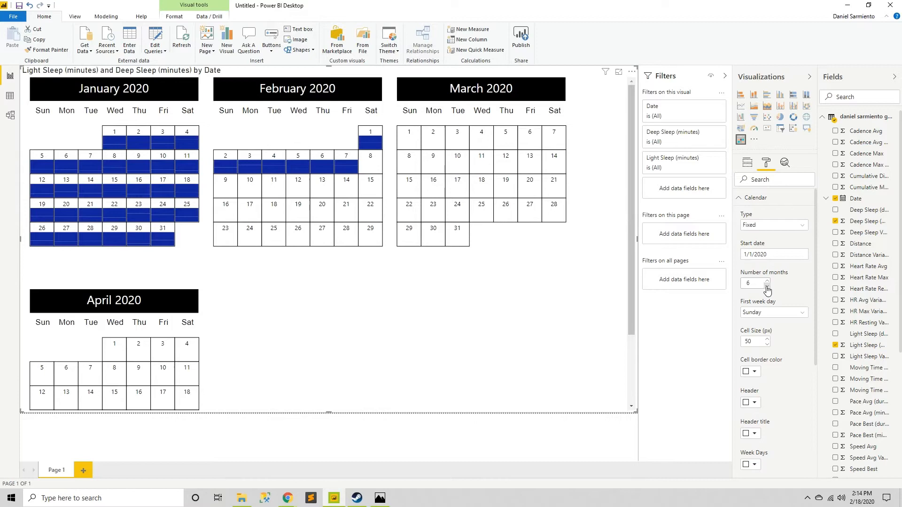
left_click(766, 285)
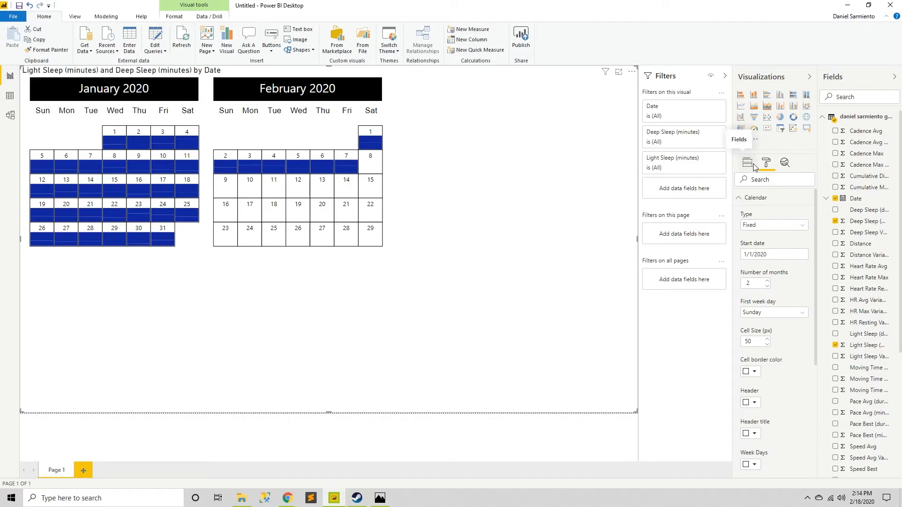
mouse_move(741, 202)
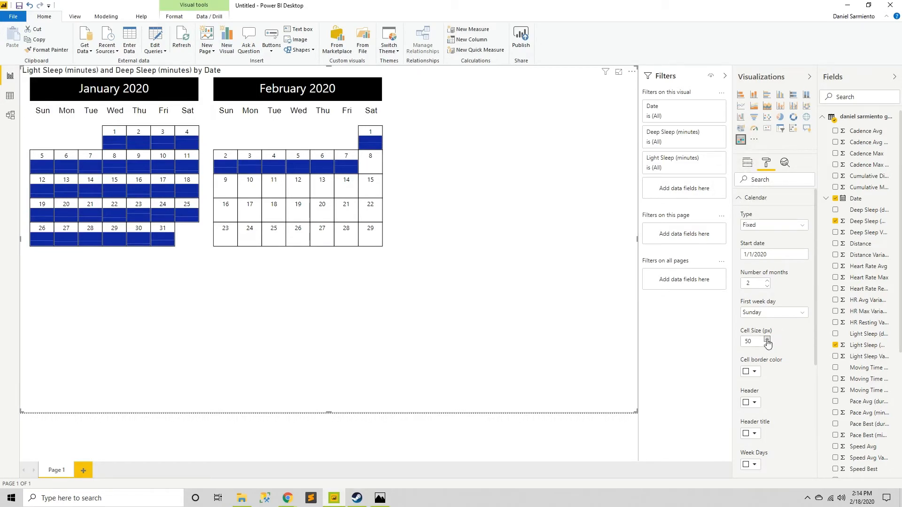
left_click(767, 339)
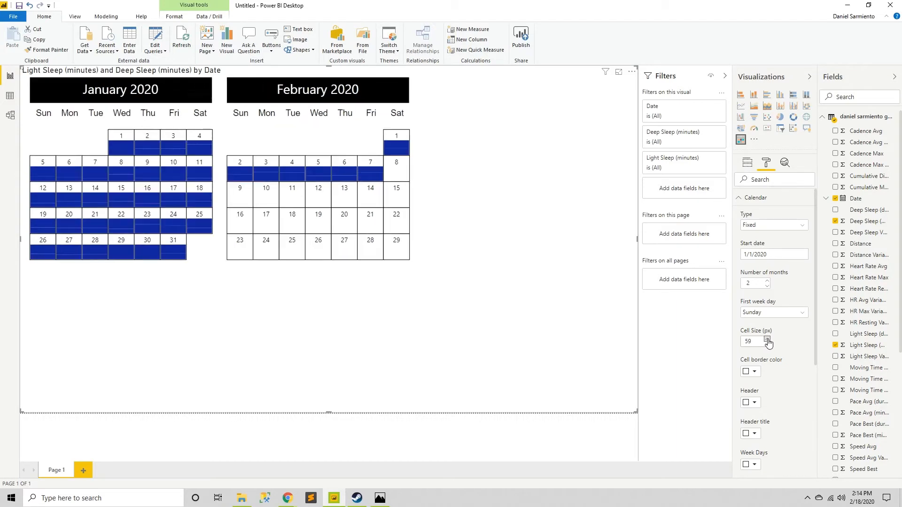
left_click(767, 338)
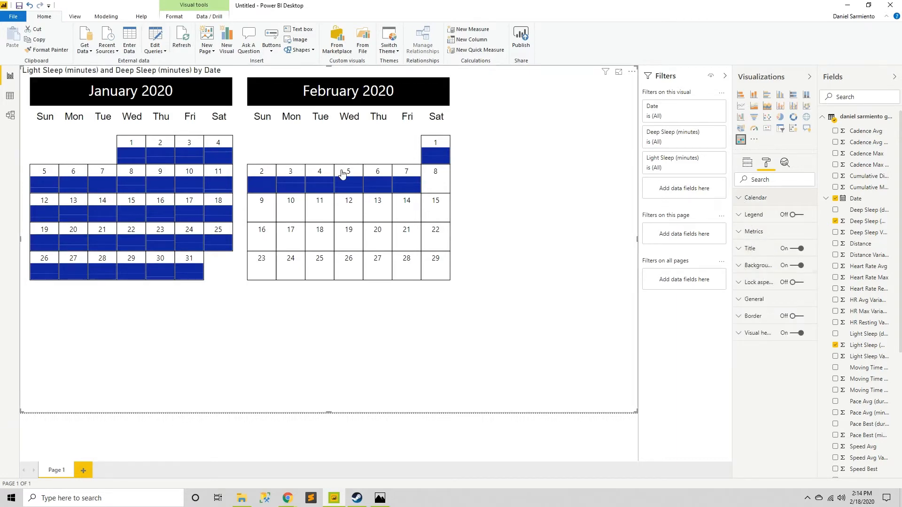
mouse_move(131, 154)
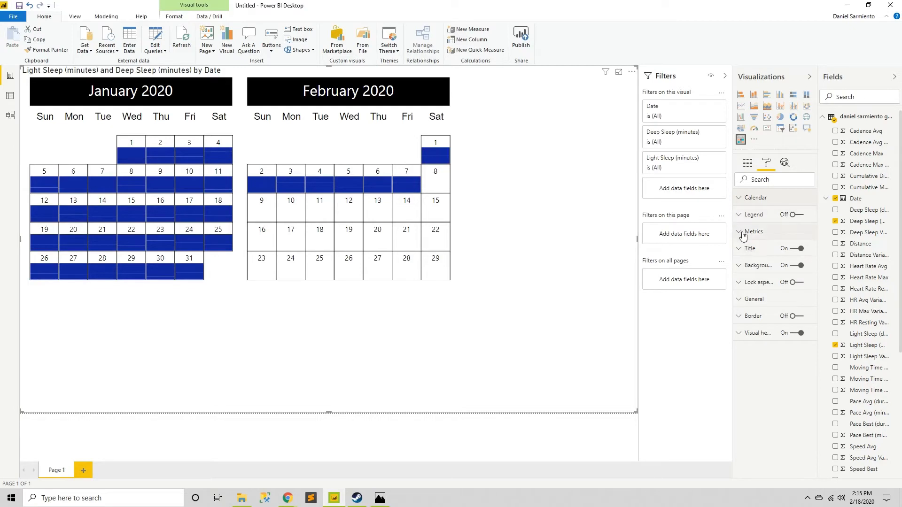
Change the Light Sleep (minutes) metric colour to a brighter blue theme colour
left_click(753, 231)
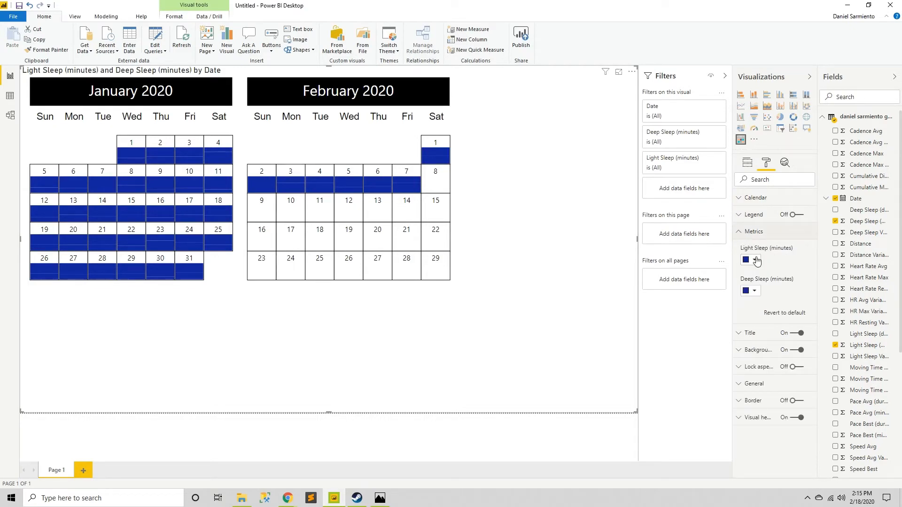
left_click(749, 259)
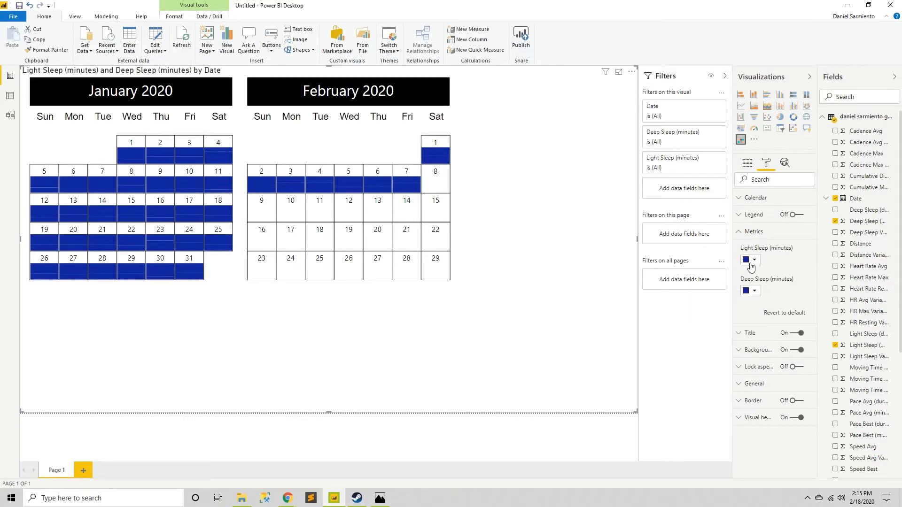
left_click(757, 259)
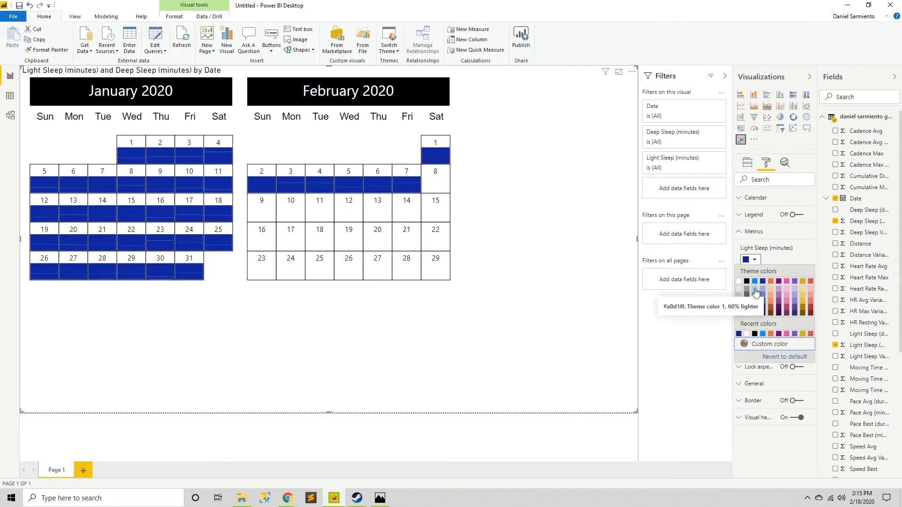
left_click(756, 292)
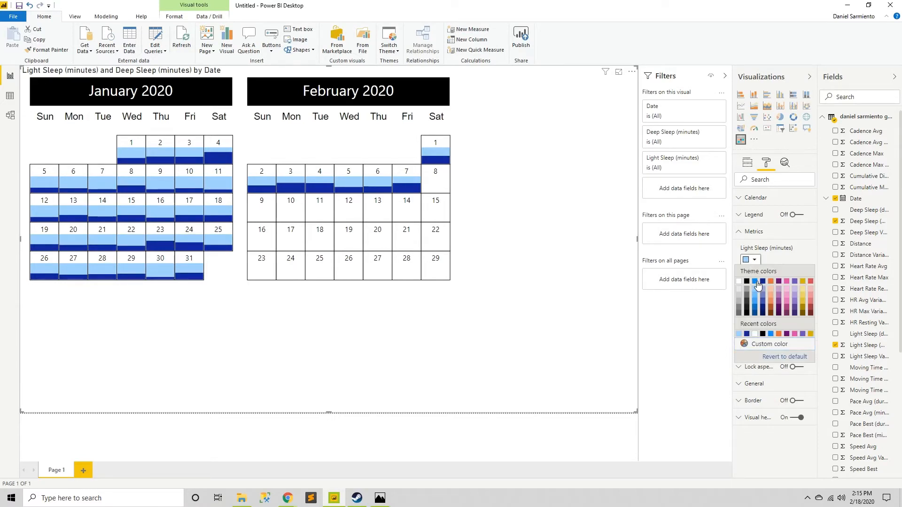
left_click(746, 282)
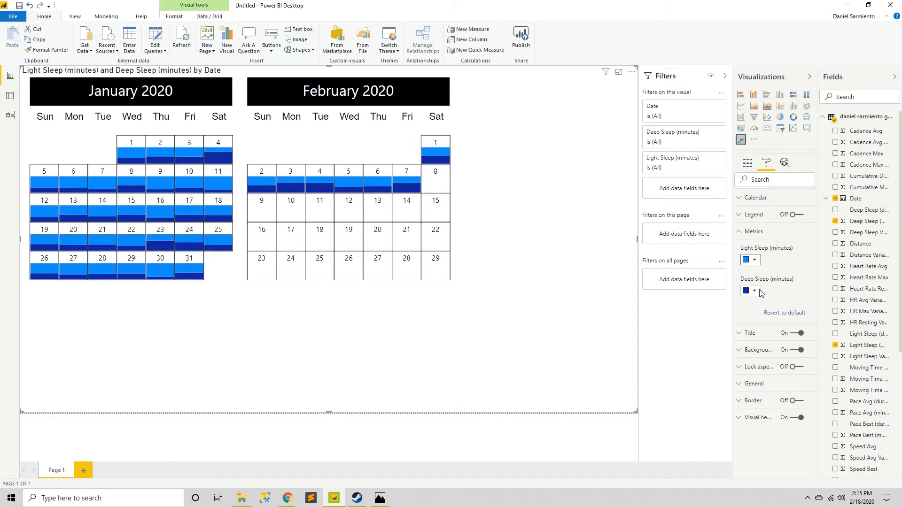
mouse_move(663, 274)
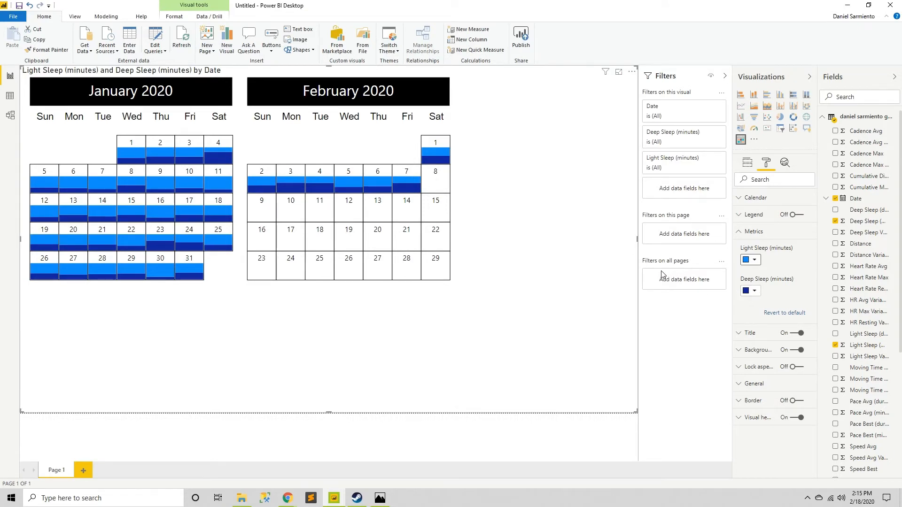
mouse_move(162, 124)
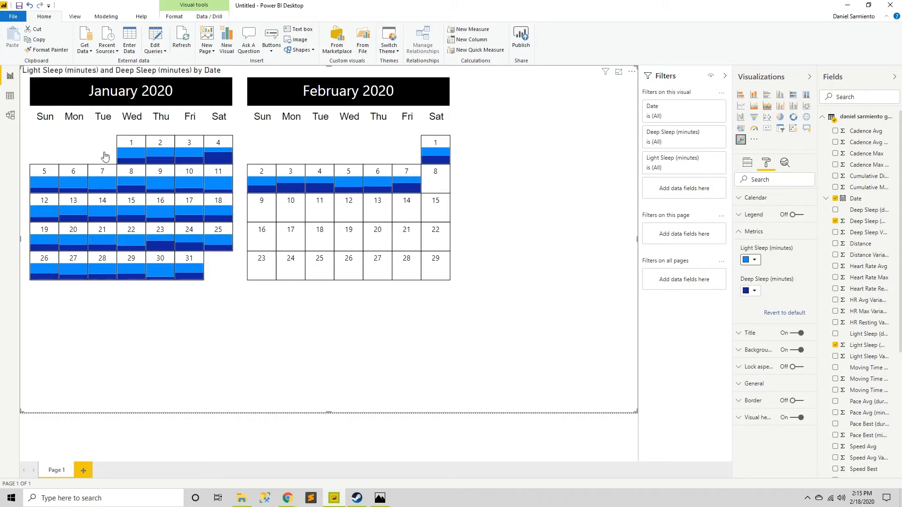
mouse_move(131, 153)
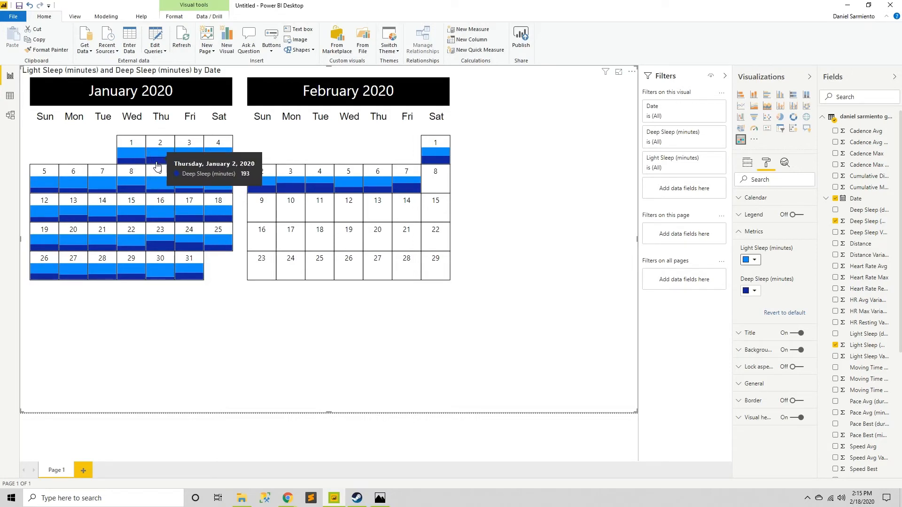
mouse_move(225, 157)
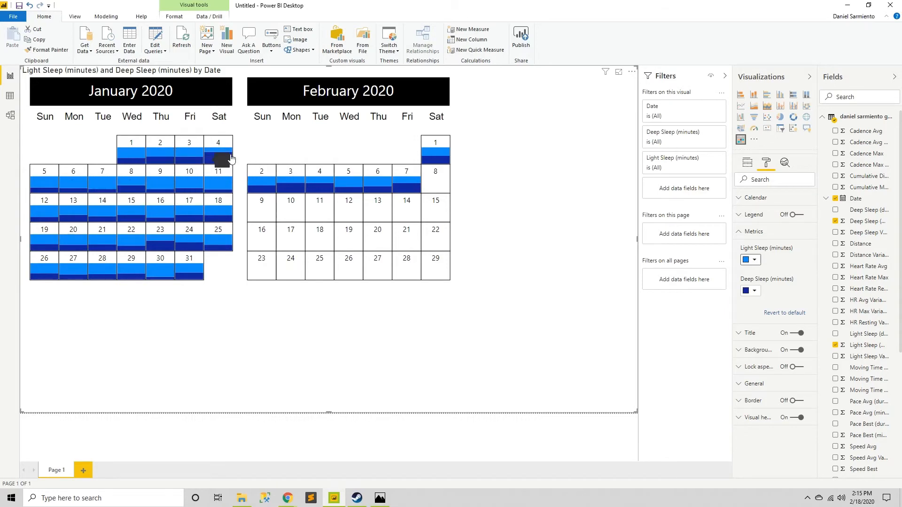
mouse_move(219, 159)
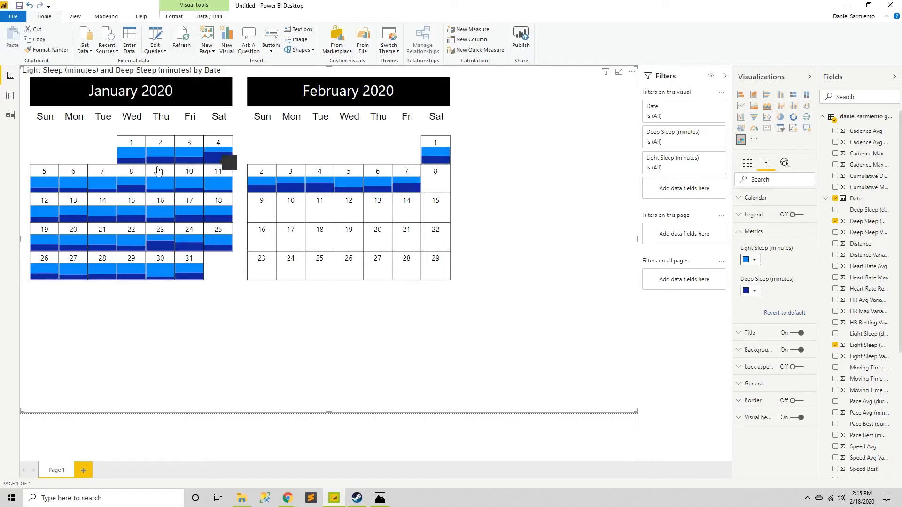
mouse_move(45, 184)
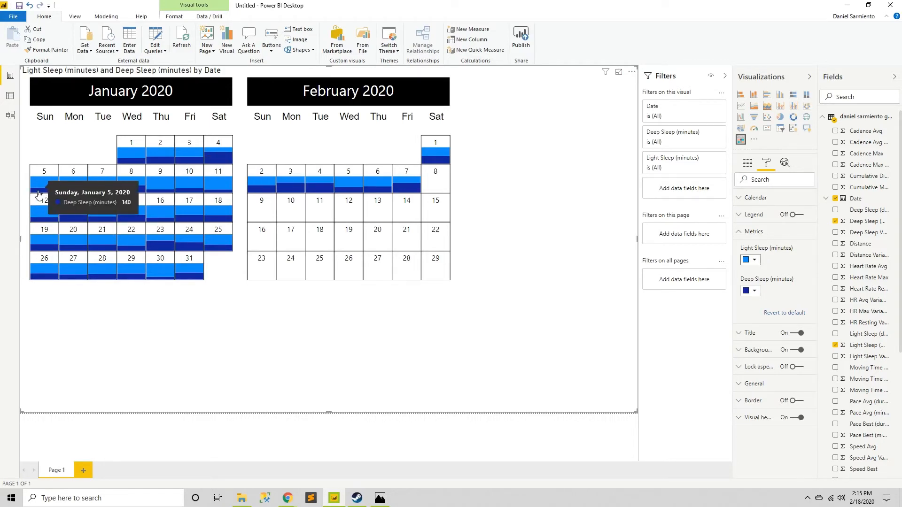
mouse_move(74, 201)
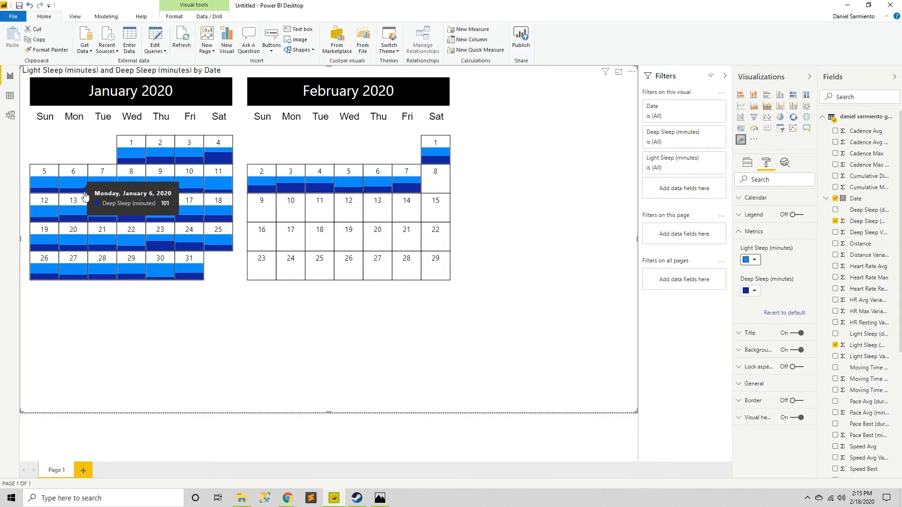
mouse_move(102, 200)
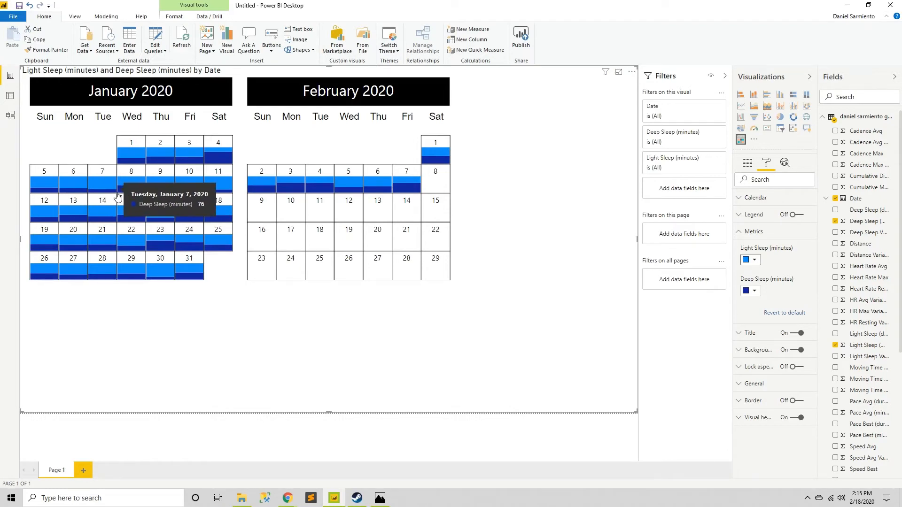
mouse_move(160, 190)
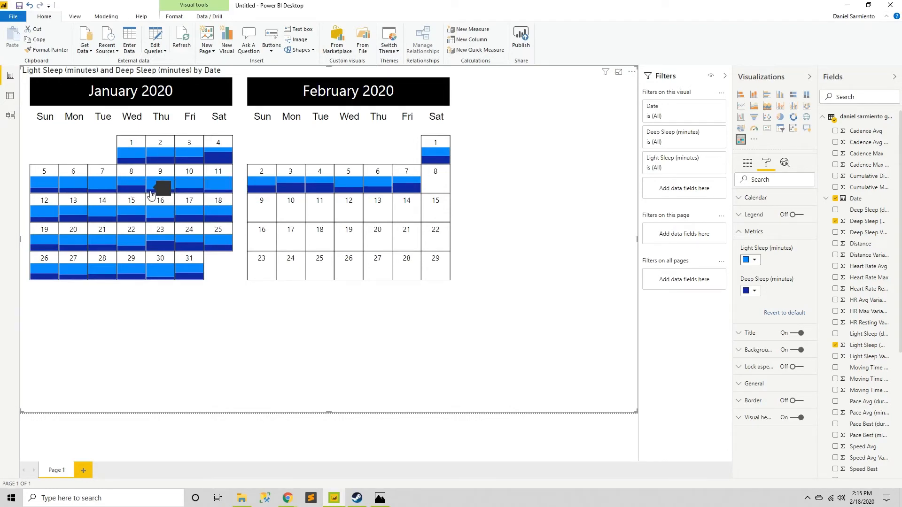
mouse_move(160, 184)
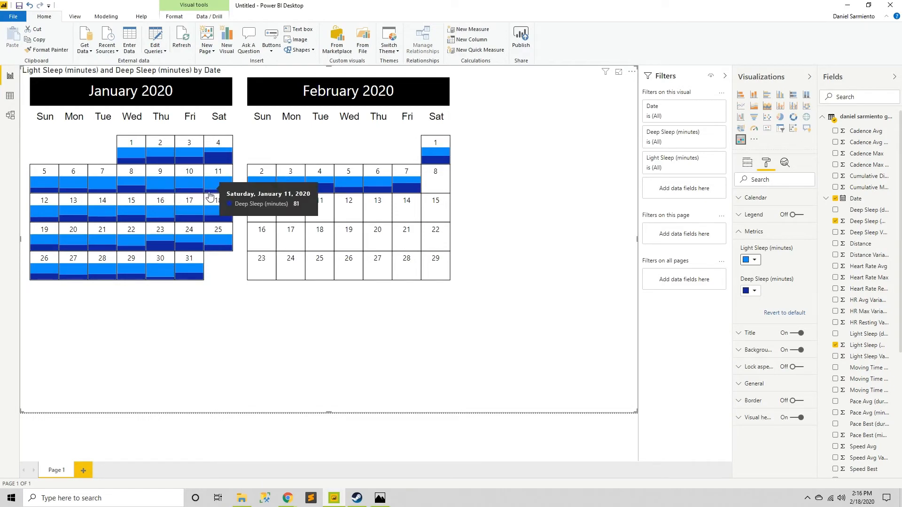
mouse_move(47, 225)
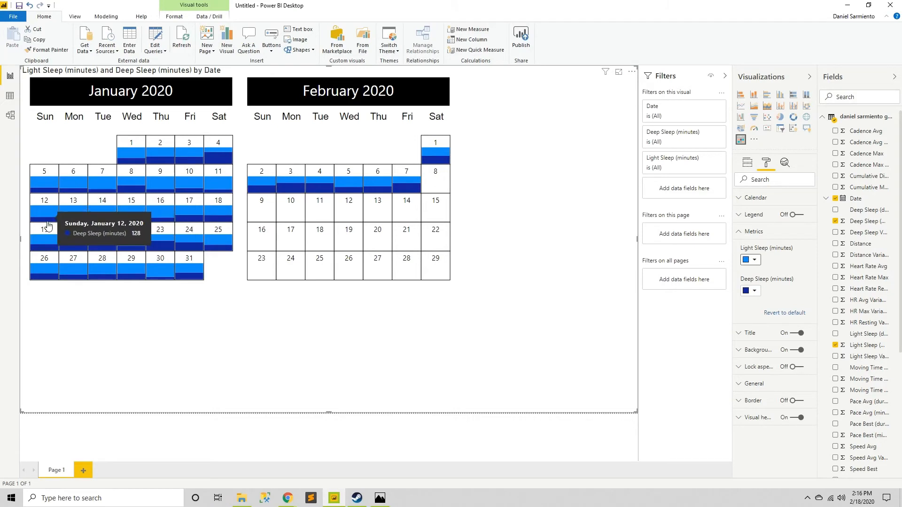
mouse_move(103, 228)
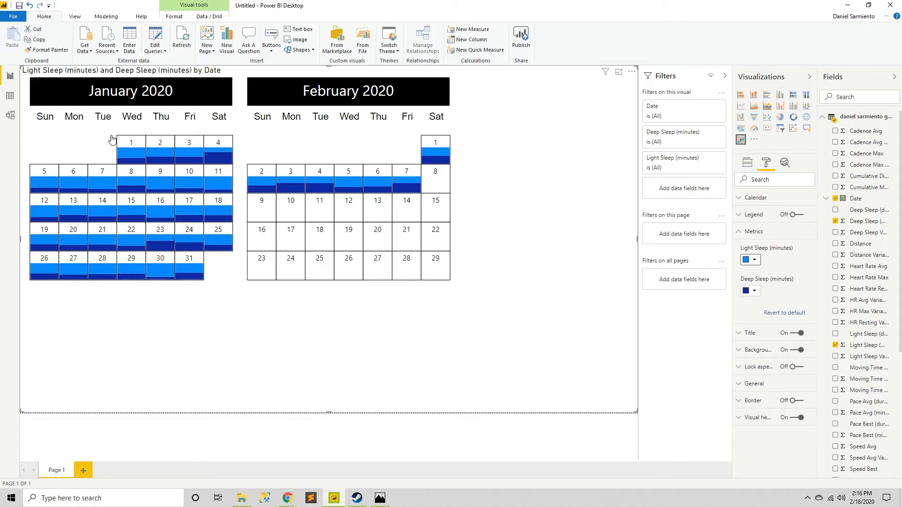
mouse_move(103, 152)
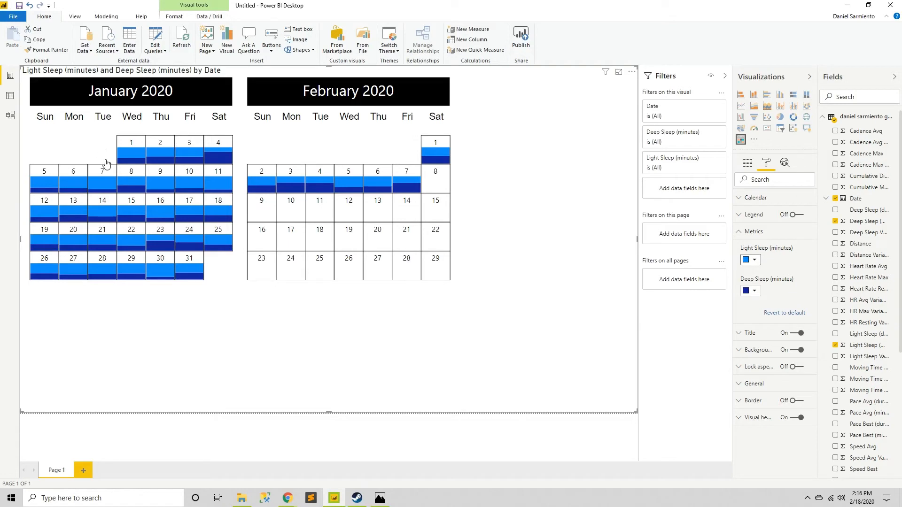
mouse_move(130, 154)
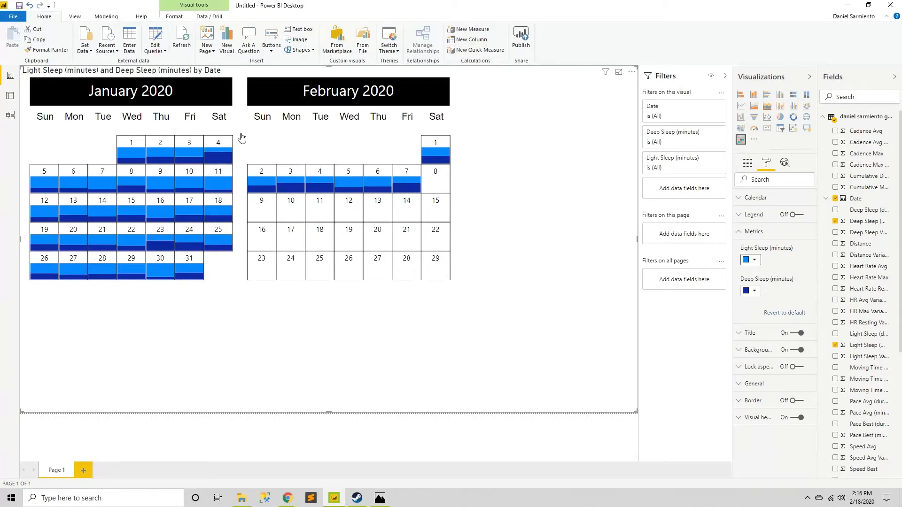
mouse_move(253, 137)
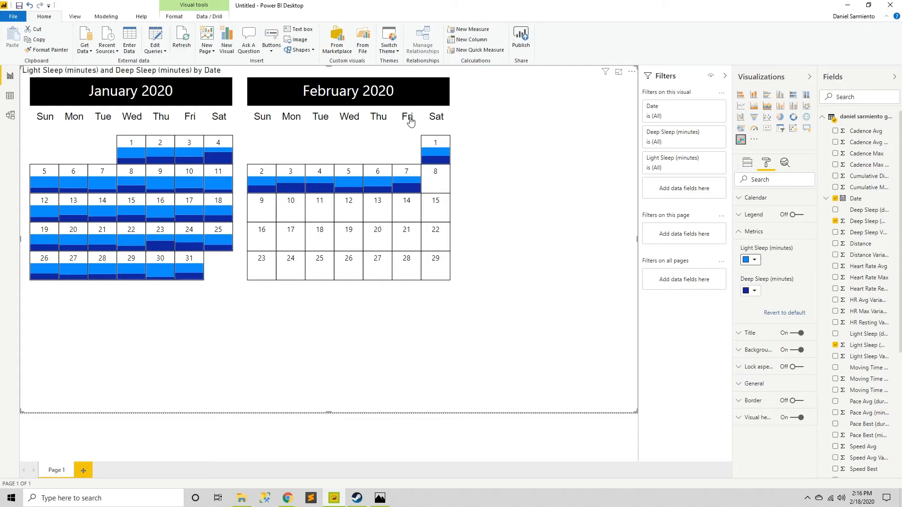
mouse_move(256, 167)
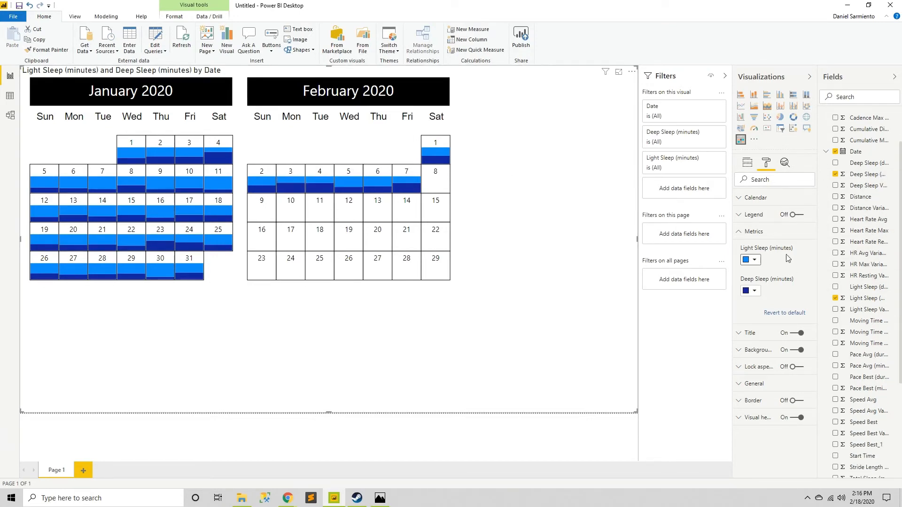
mouse_move(589, 182)
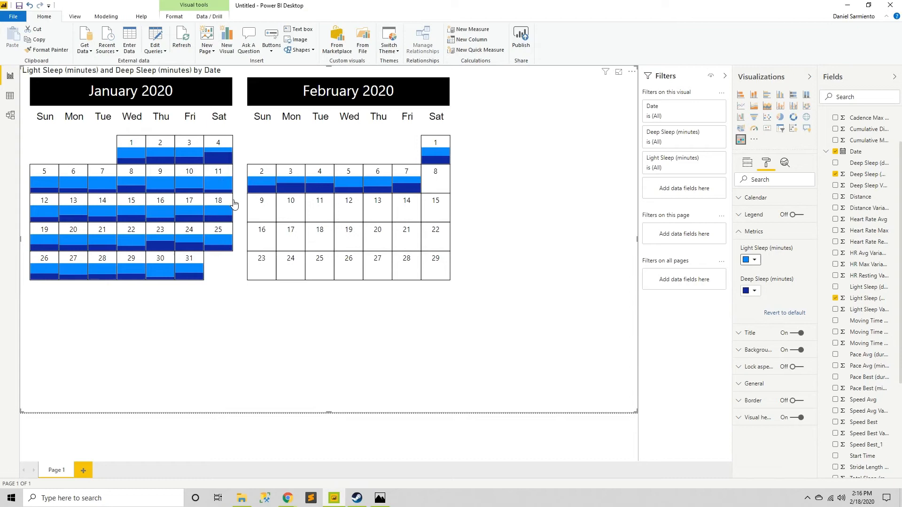
mouse_move(245, 172)
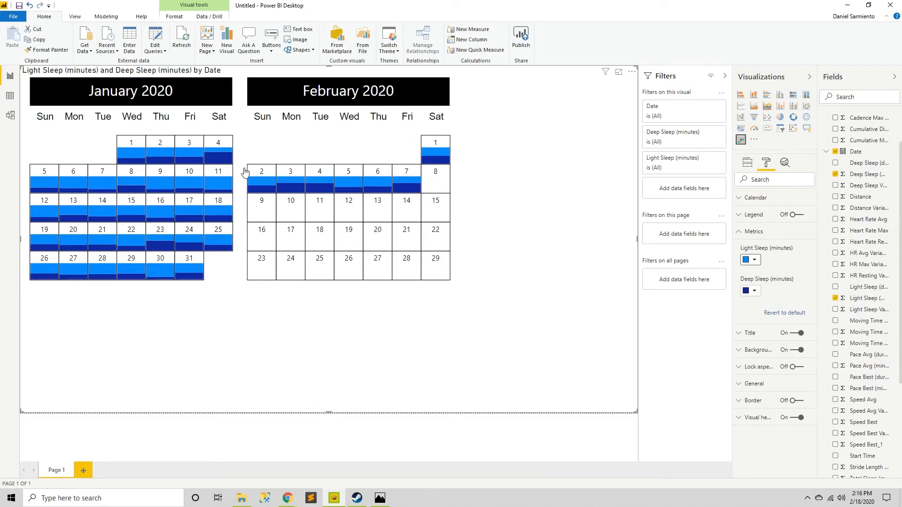
mouse_move(249, 187)
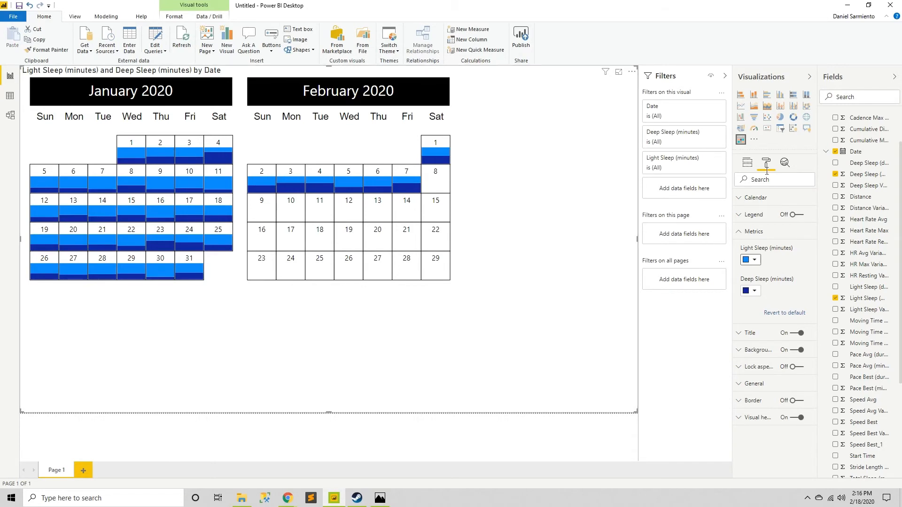
Show the calendar's data fields and scroll down through the field list
left_click(746, 162)
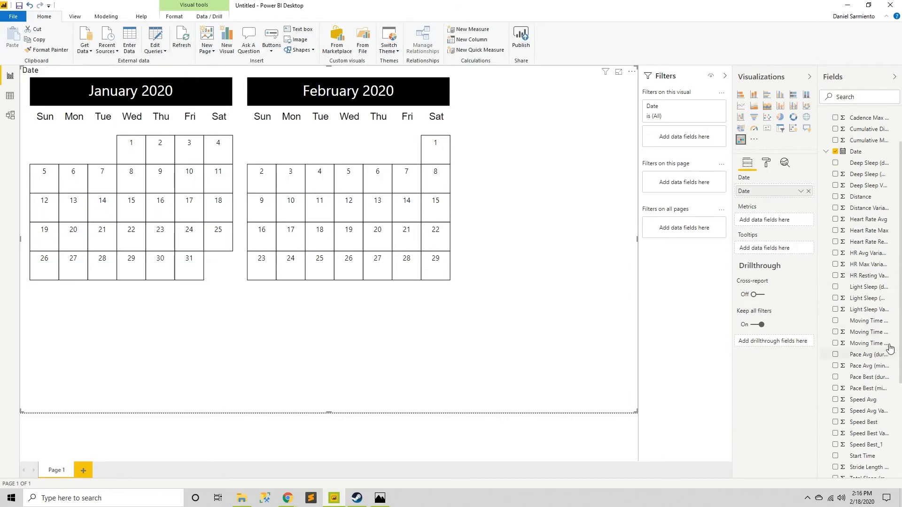
scroll("down", 3)
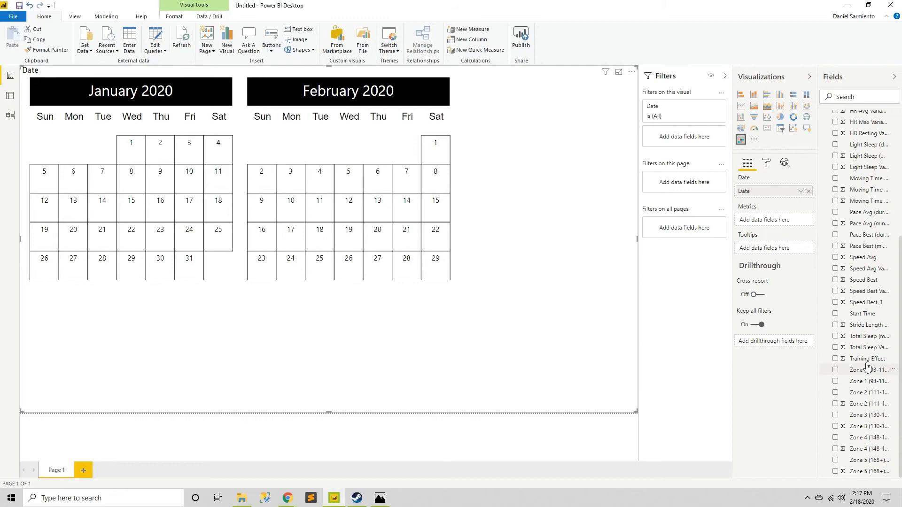
mouse_move(868, 369)
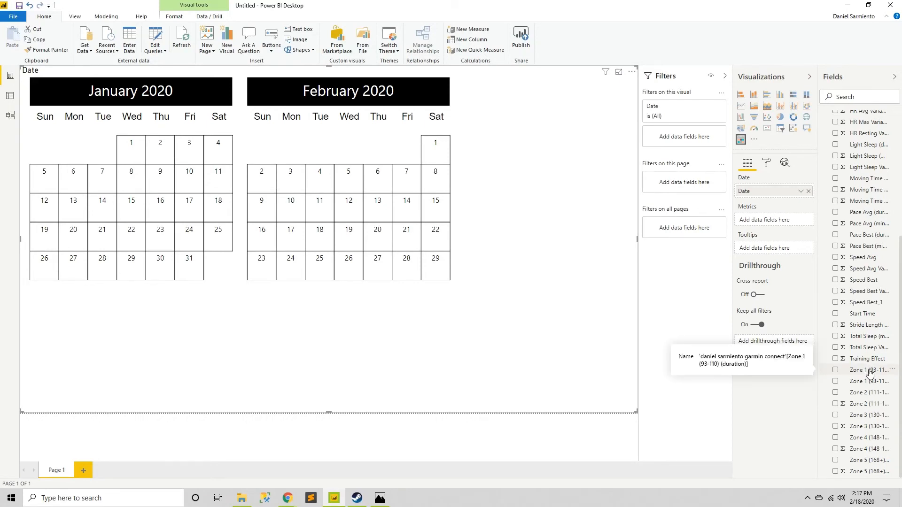
mouse_move(870, 382)
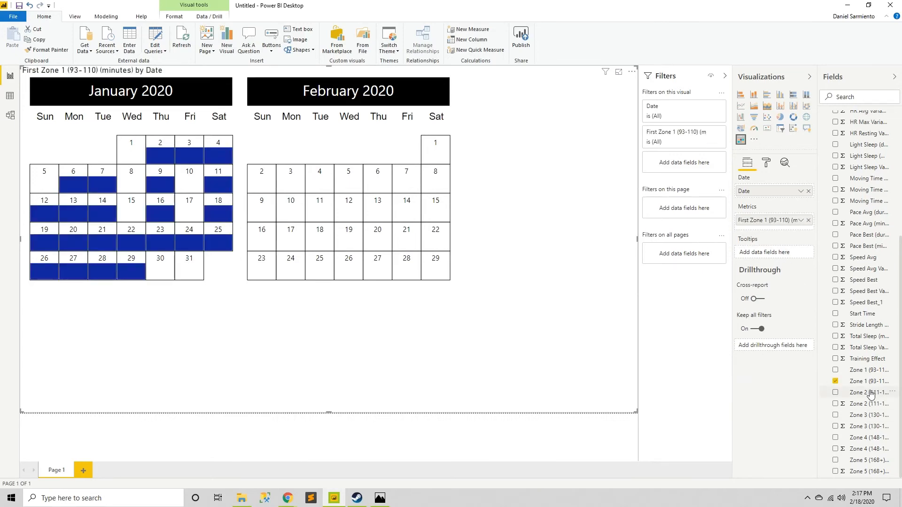
mouse_move(869, 395)
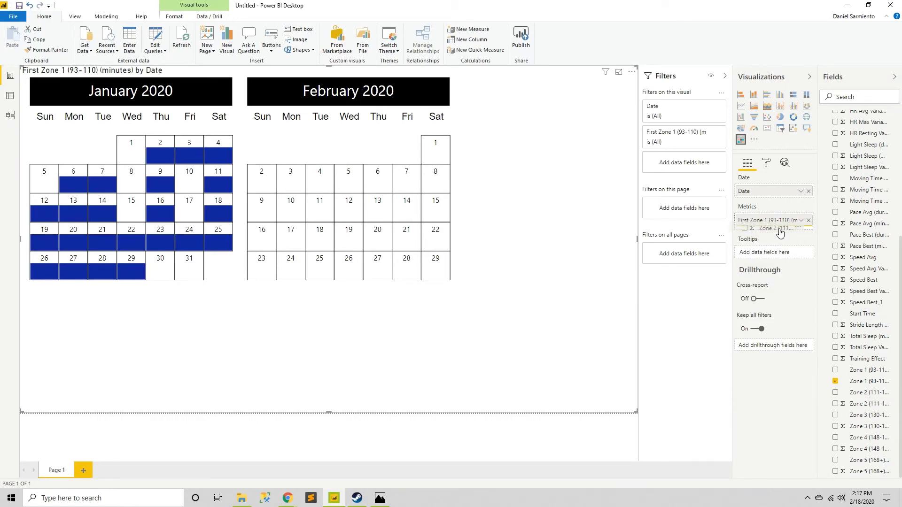
Add Zone 2–5 minutes to the calendar's metrics and remove Zone 1
left_click(836, 404)
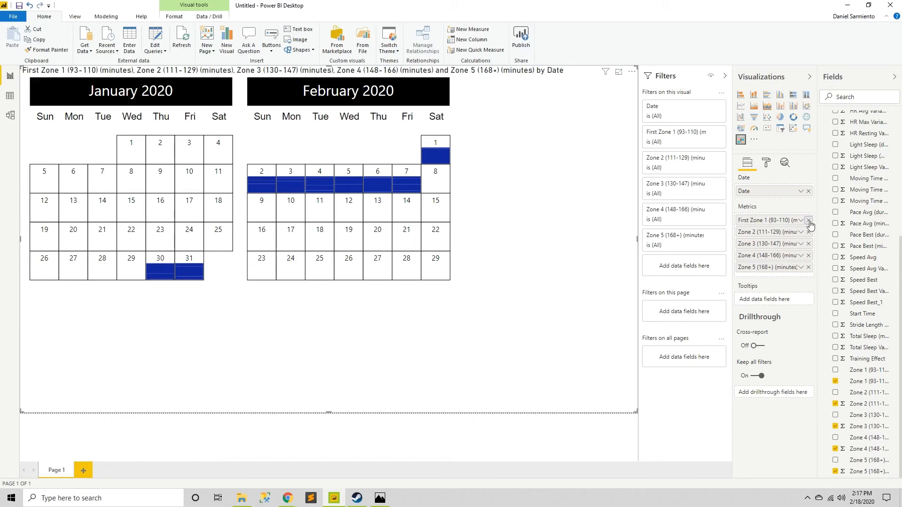
left_click(808, 220)
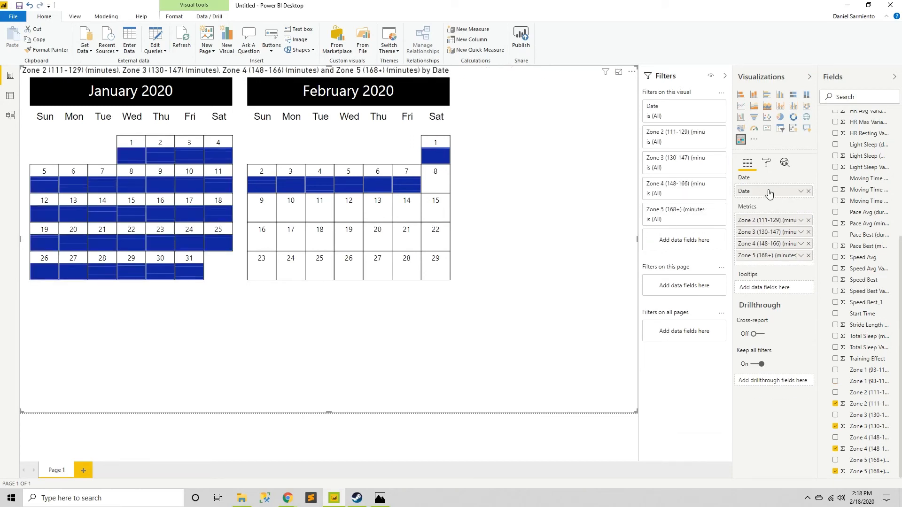
Colour the calendar's Zone 2, Zone 3 and Zone 4 metrics blue, green and gold
left_click(766, 163)
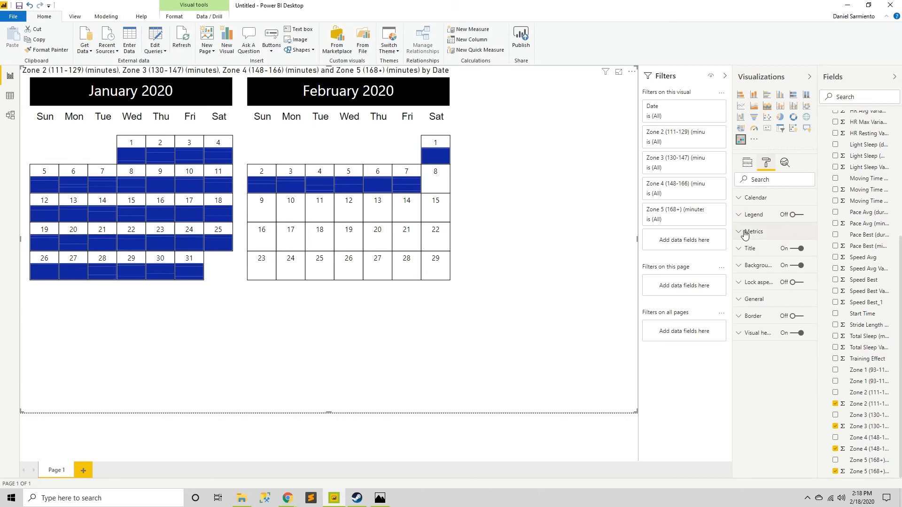
left_click(744, 231)
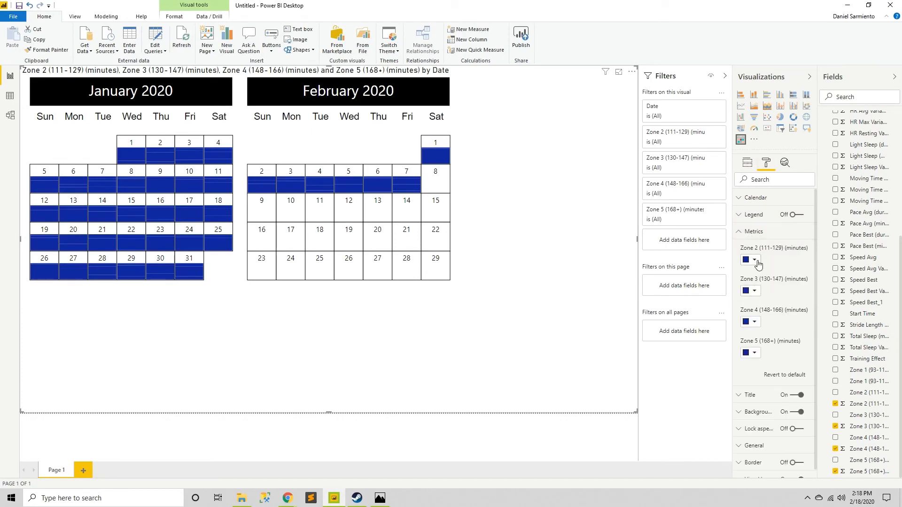
left_click(757, 258)
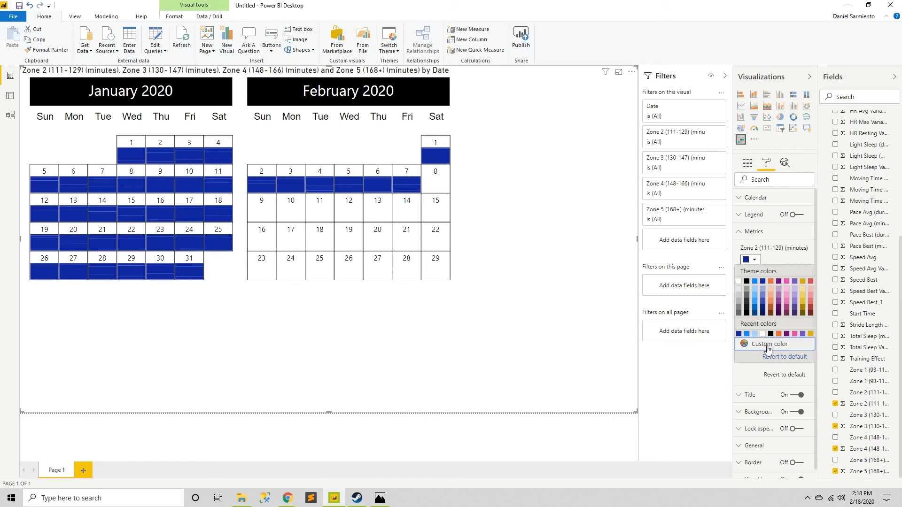
left_click(768, 343)
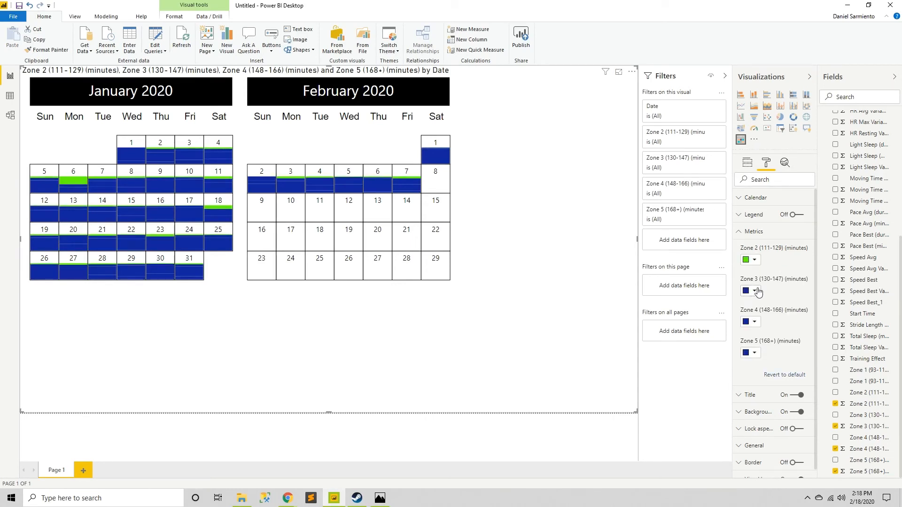
left_click(757, 290)
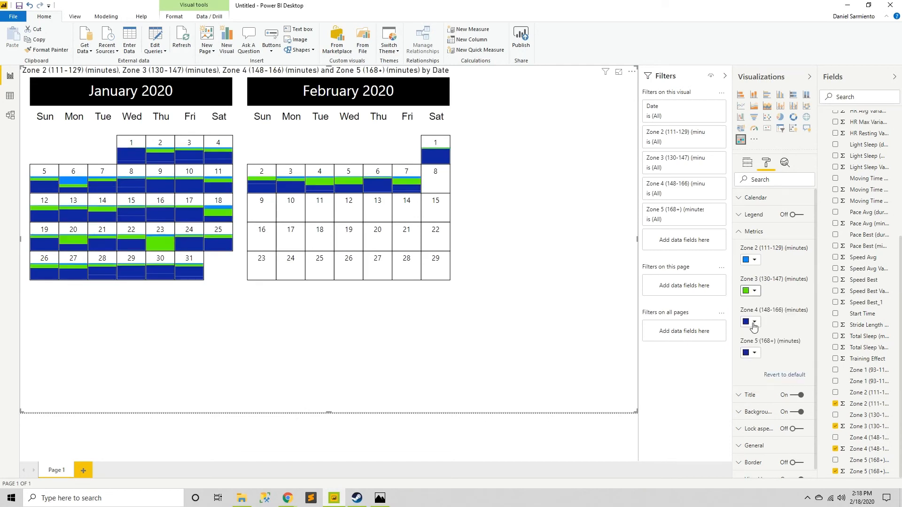
left_click(754, 322)
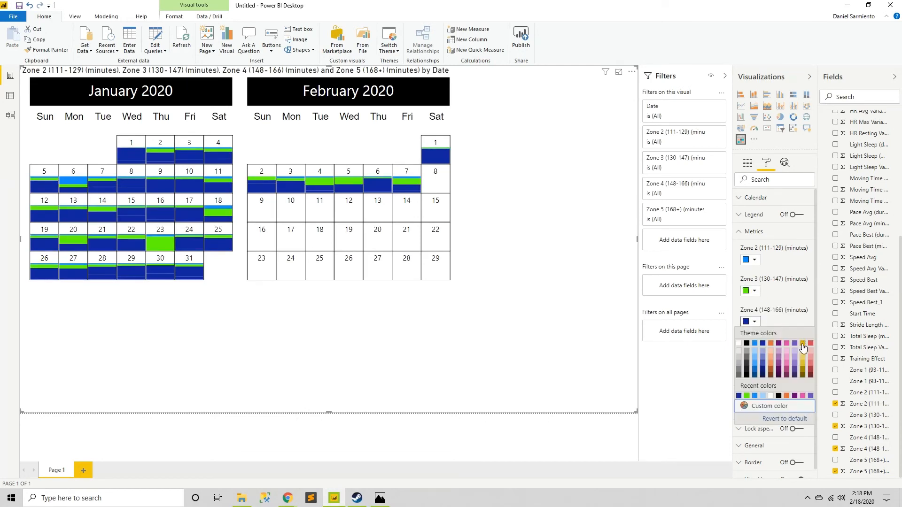
left_click(803, 352)
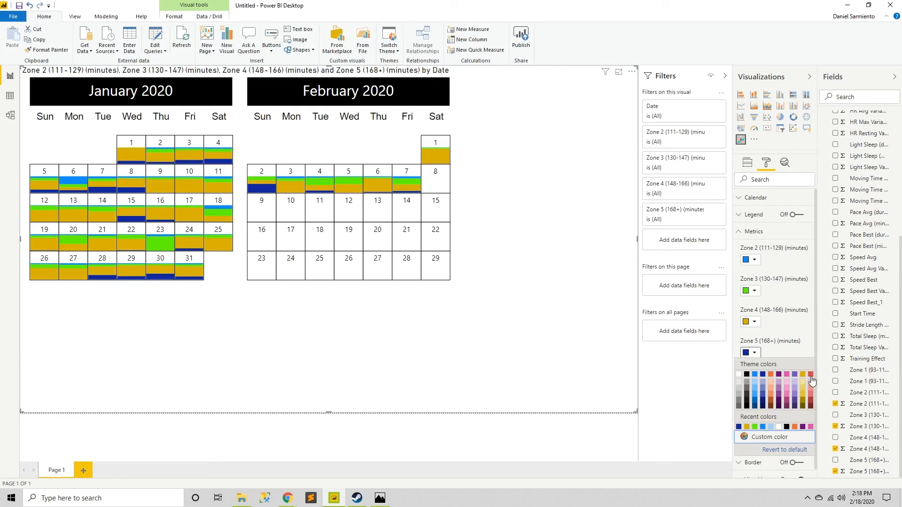
mouse_move(802, 373)
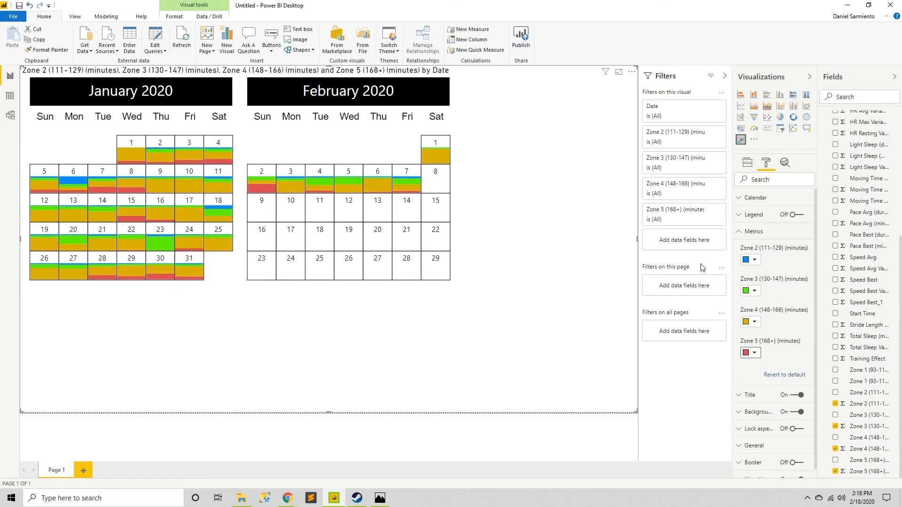
mouse_move(198, 183)
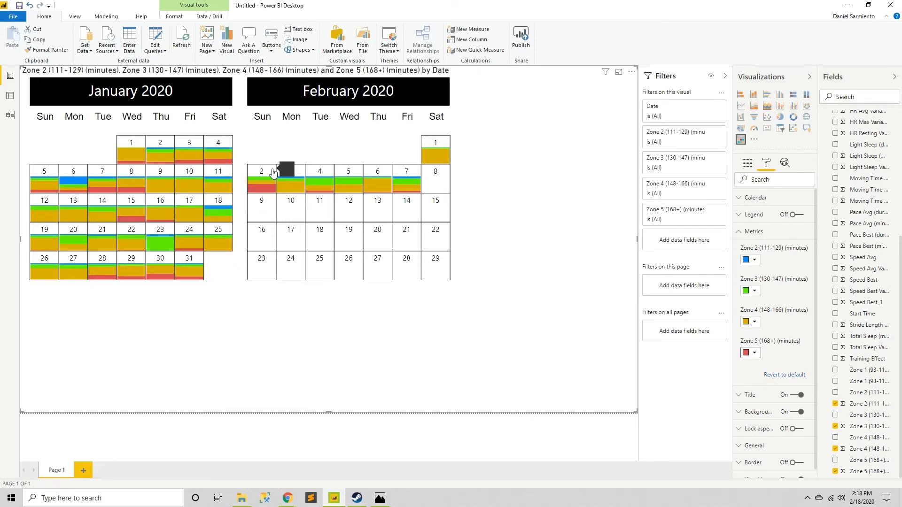
mouse_move(277, 184)
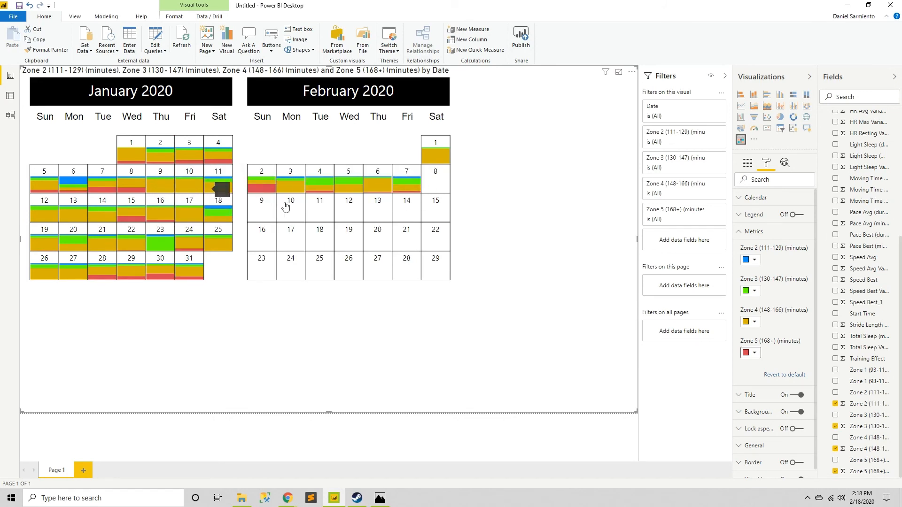
mouse_move(235, 266)
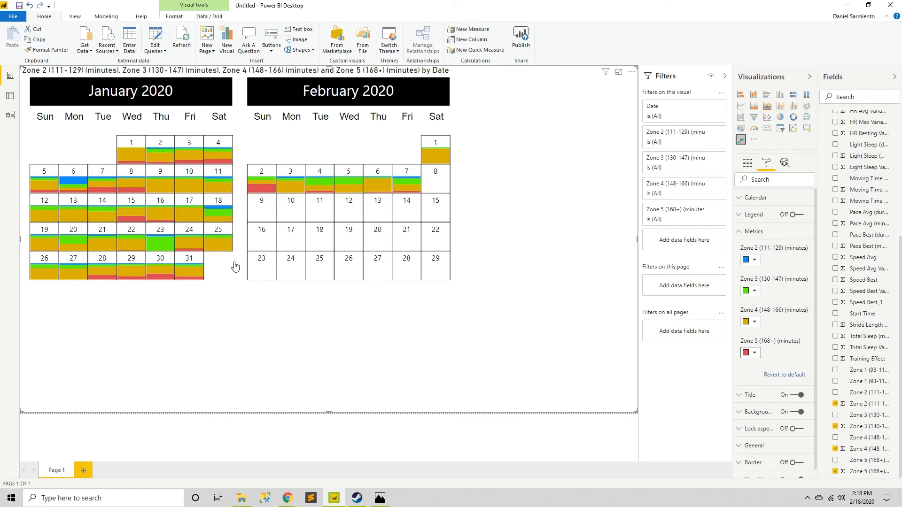
mouse_move(59, 276)
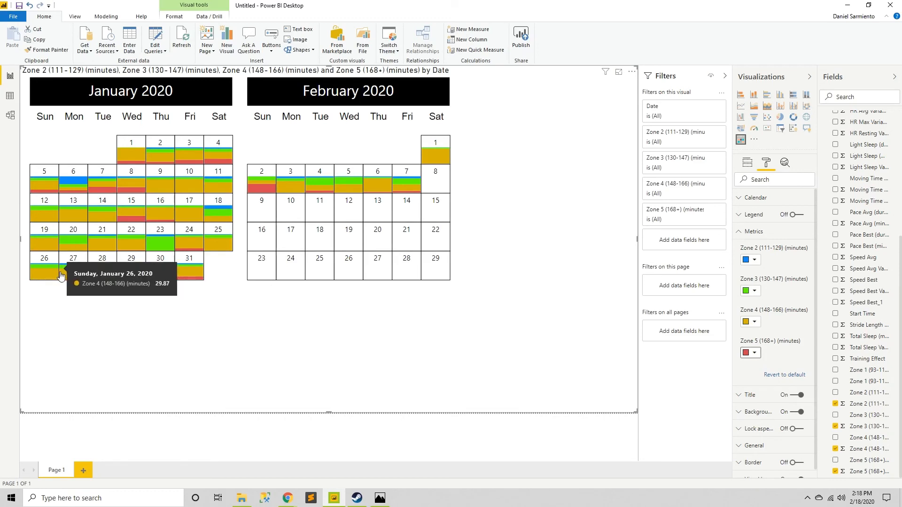
mouse_move(419, 276)
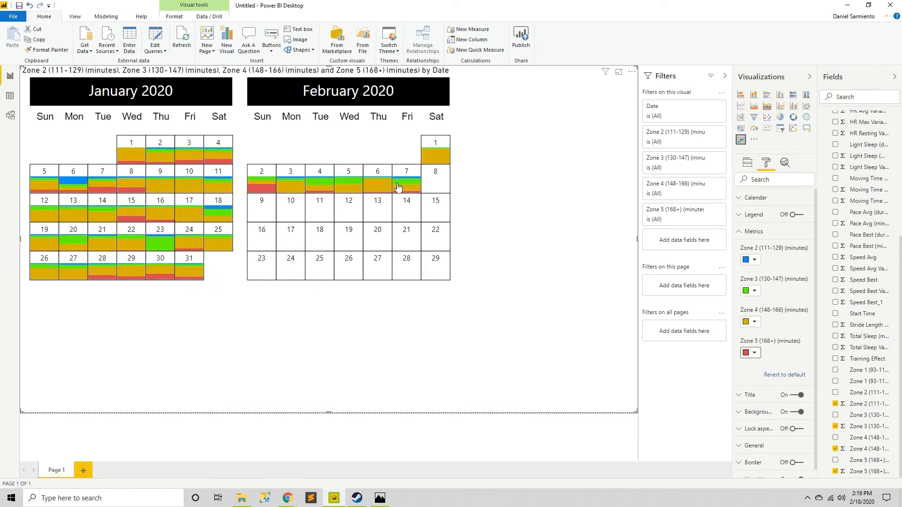
mouse_move(131, 181)
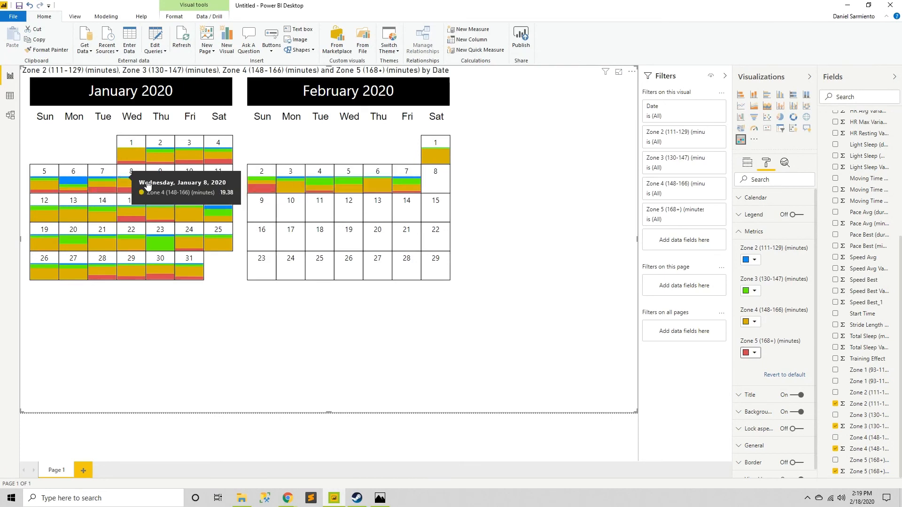
mouse_move(467, 159)
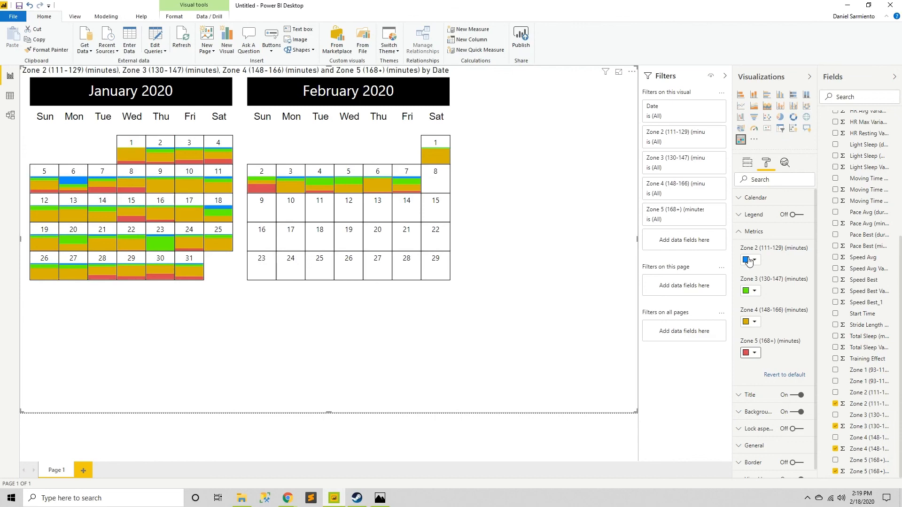
Replace the zone metrics with Light Sleep and Deep Sleep minutes
left_click(746, 162)
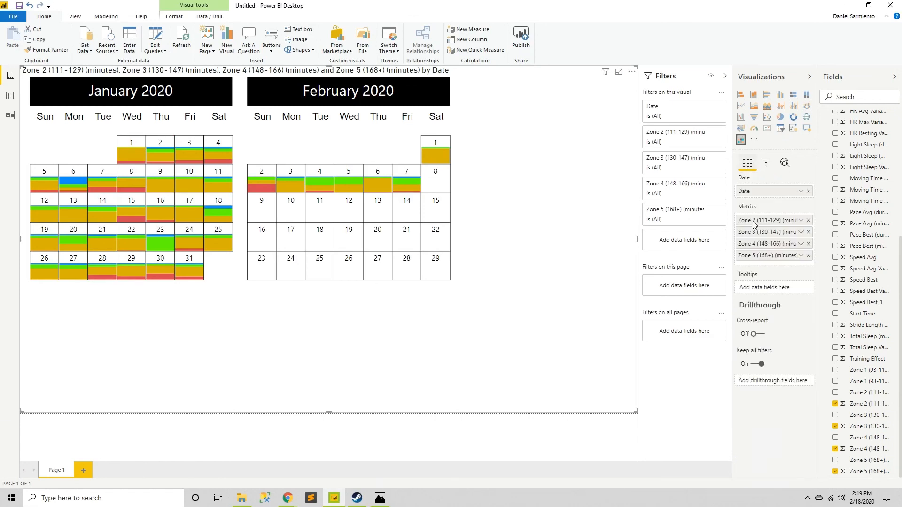
left_click(808, 220)
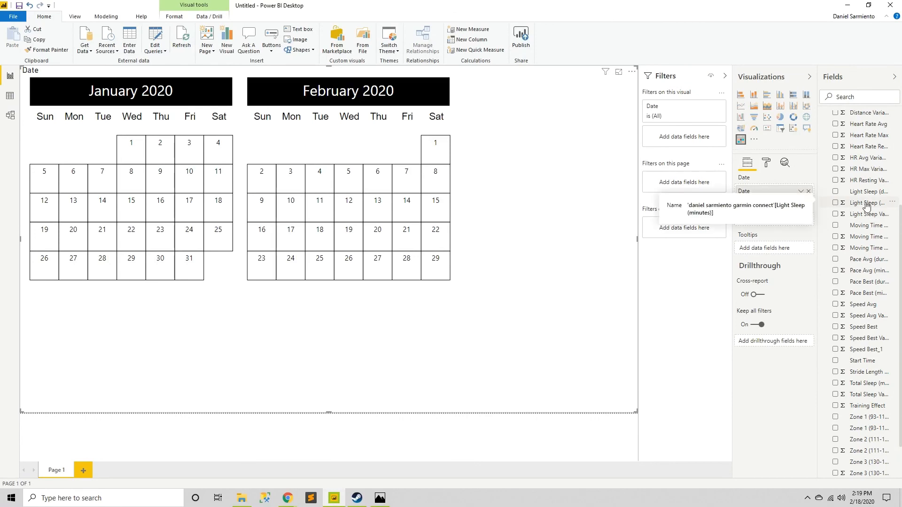
left_click(835, 246)
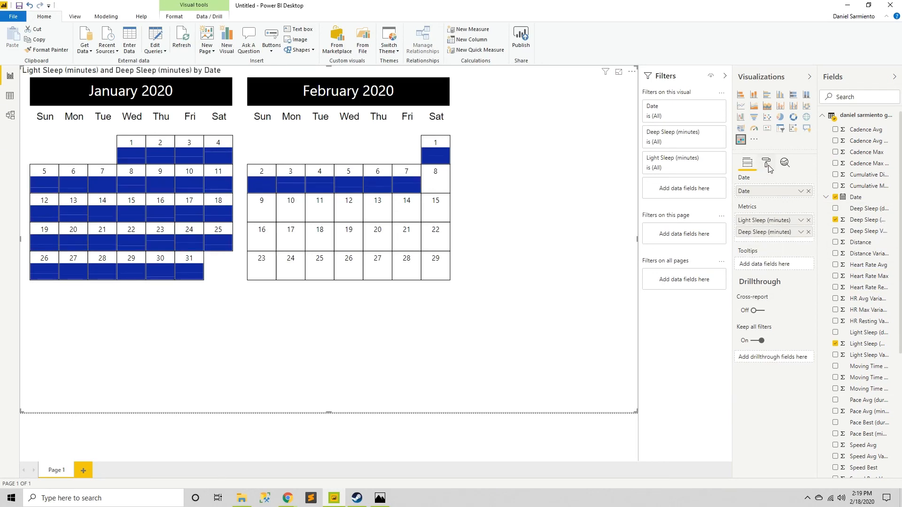
left_click(765, 163)
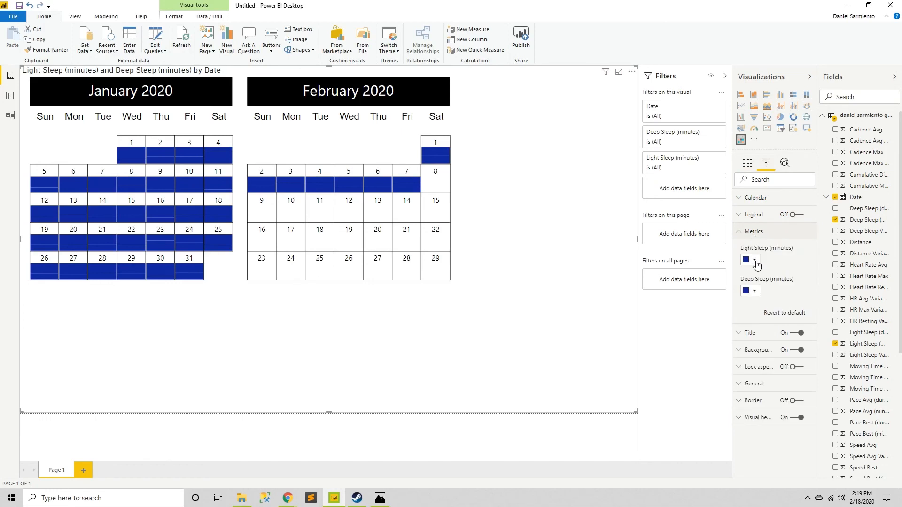
Give the Light Sleep metric a light blue colour
left_click(757, 259)
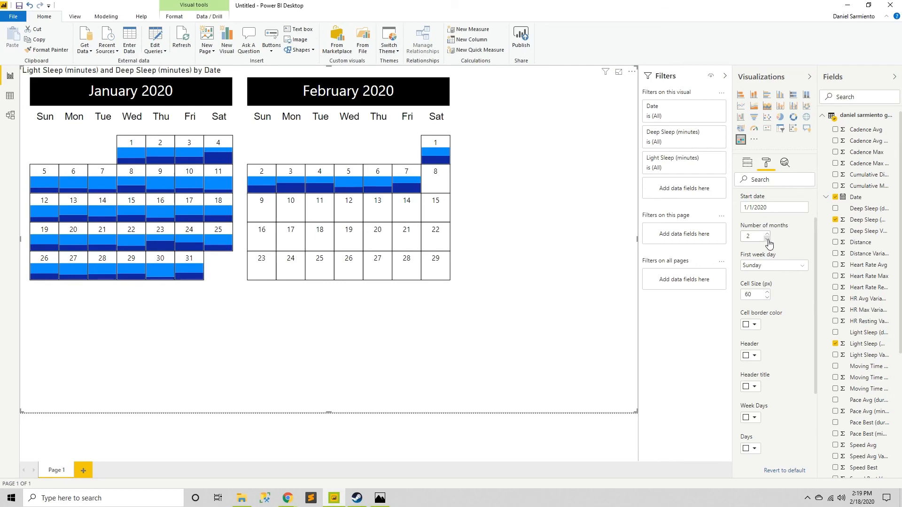
Lower Number of months from 2 to 1, showing only January 2020
left_click(767, 239)
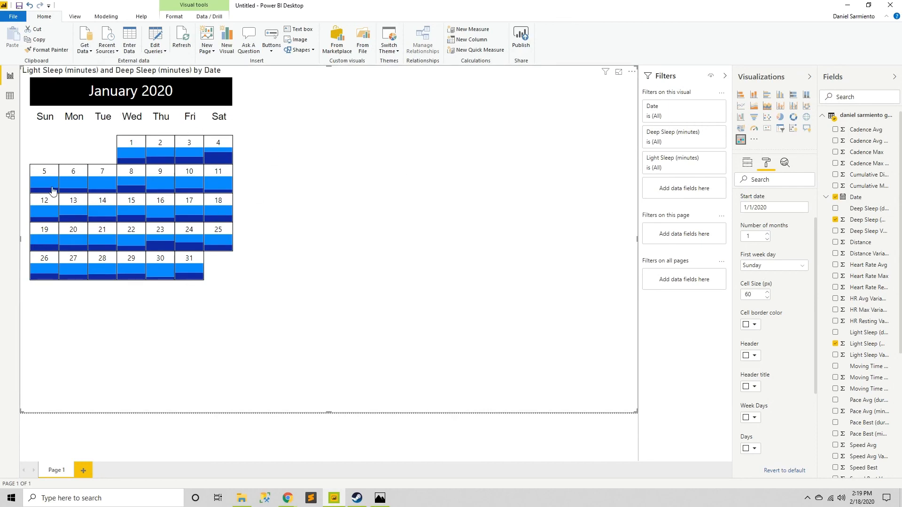
mouse_move(605, 76)
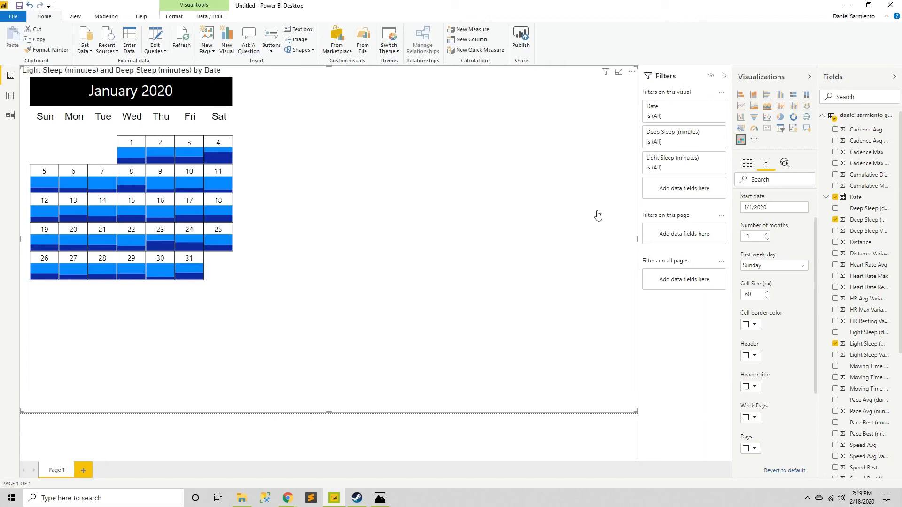
scroll("down", 3)
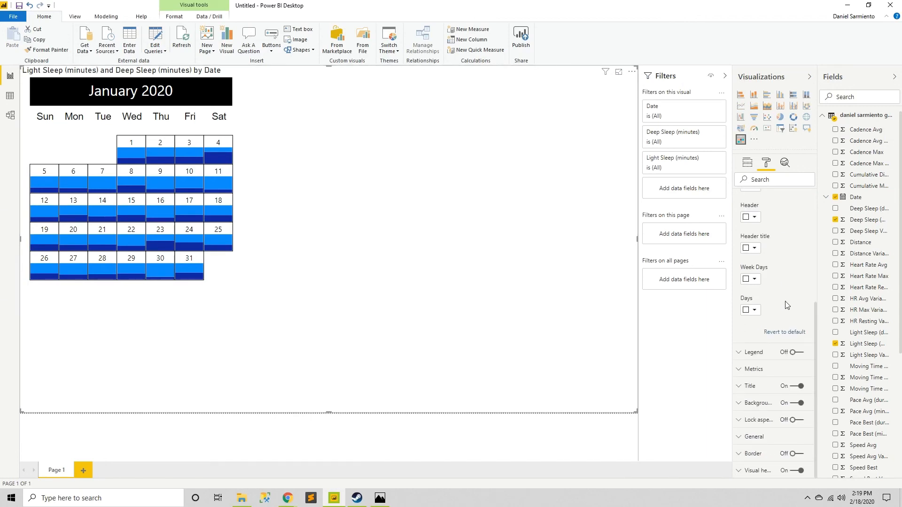